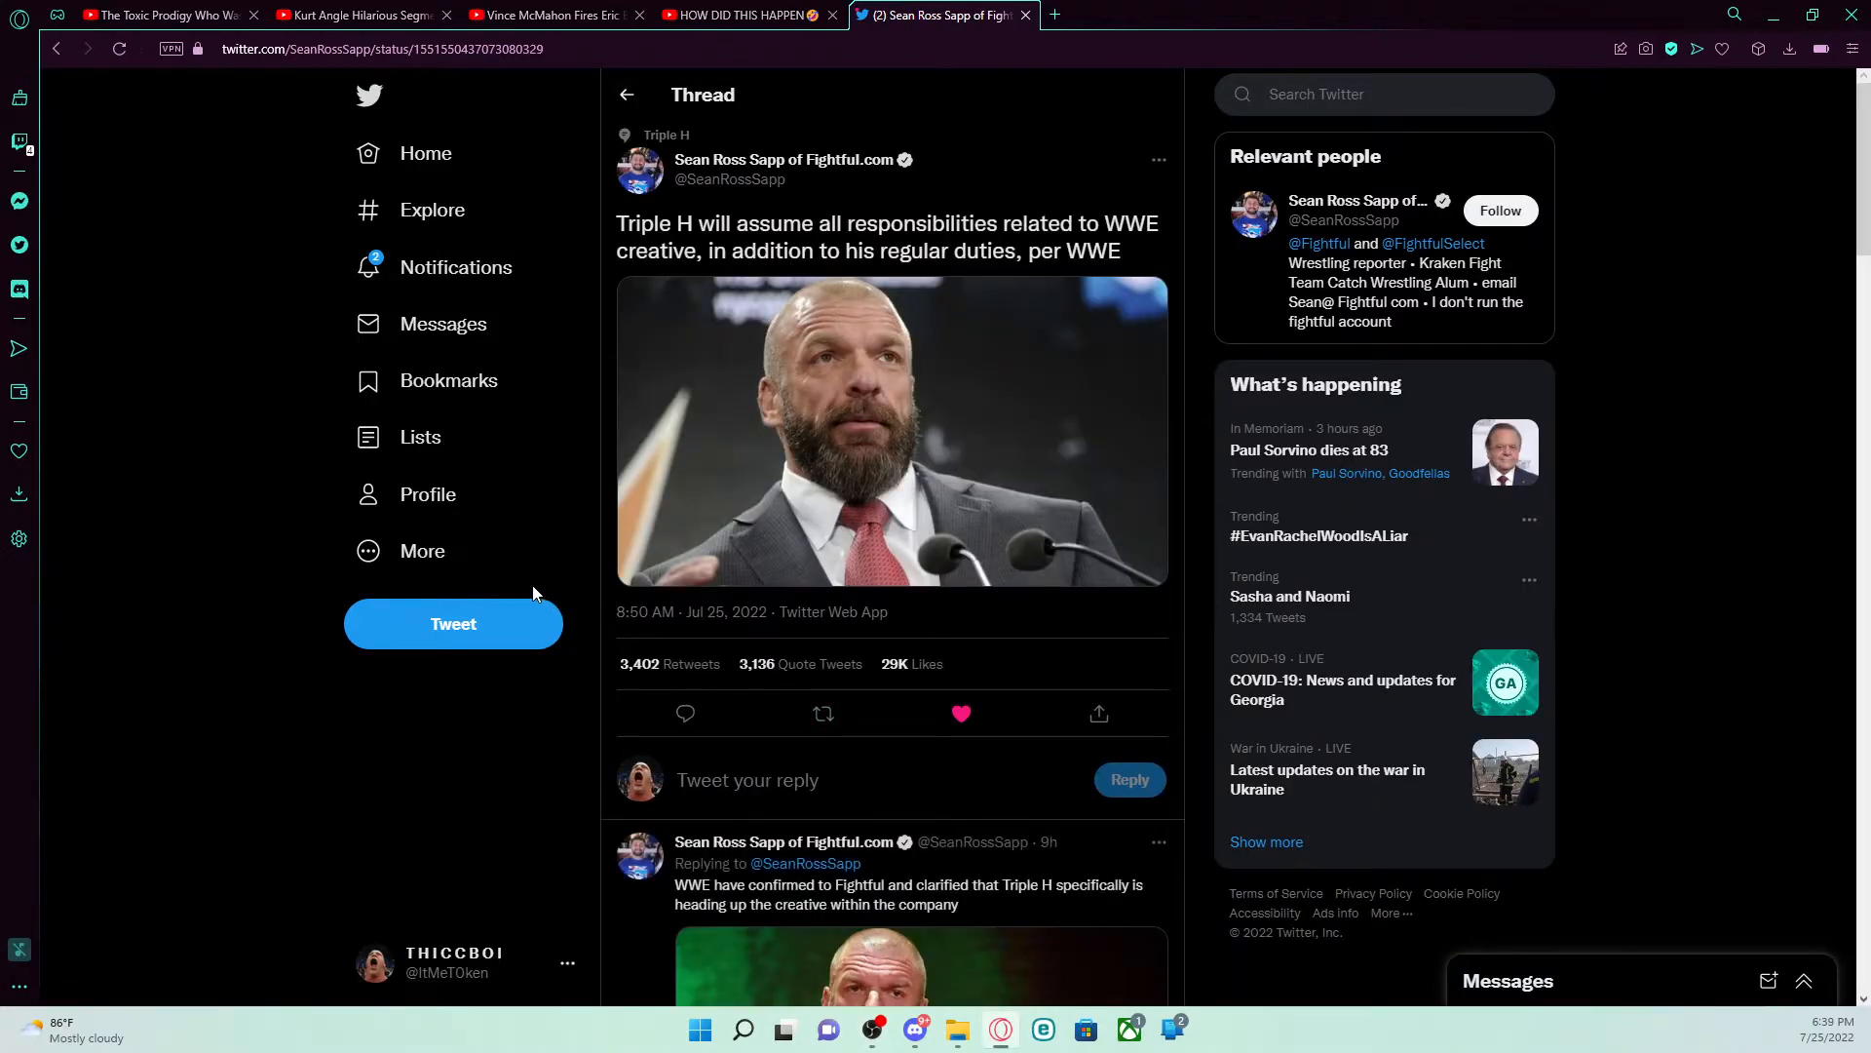
mouse_move(72, 96)
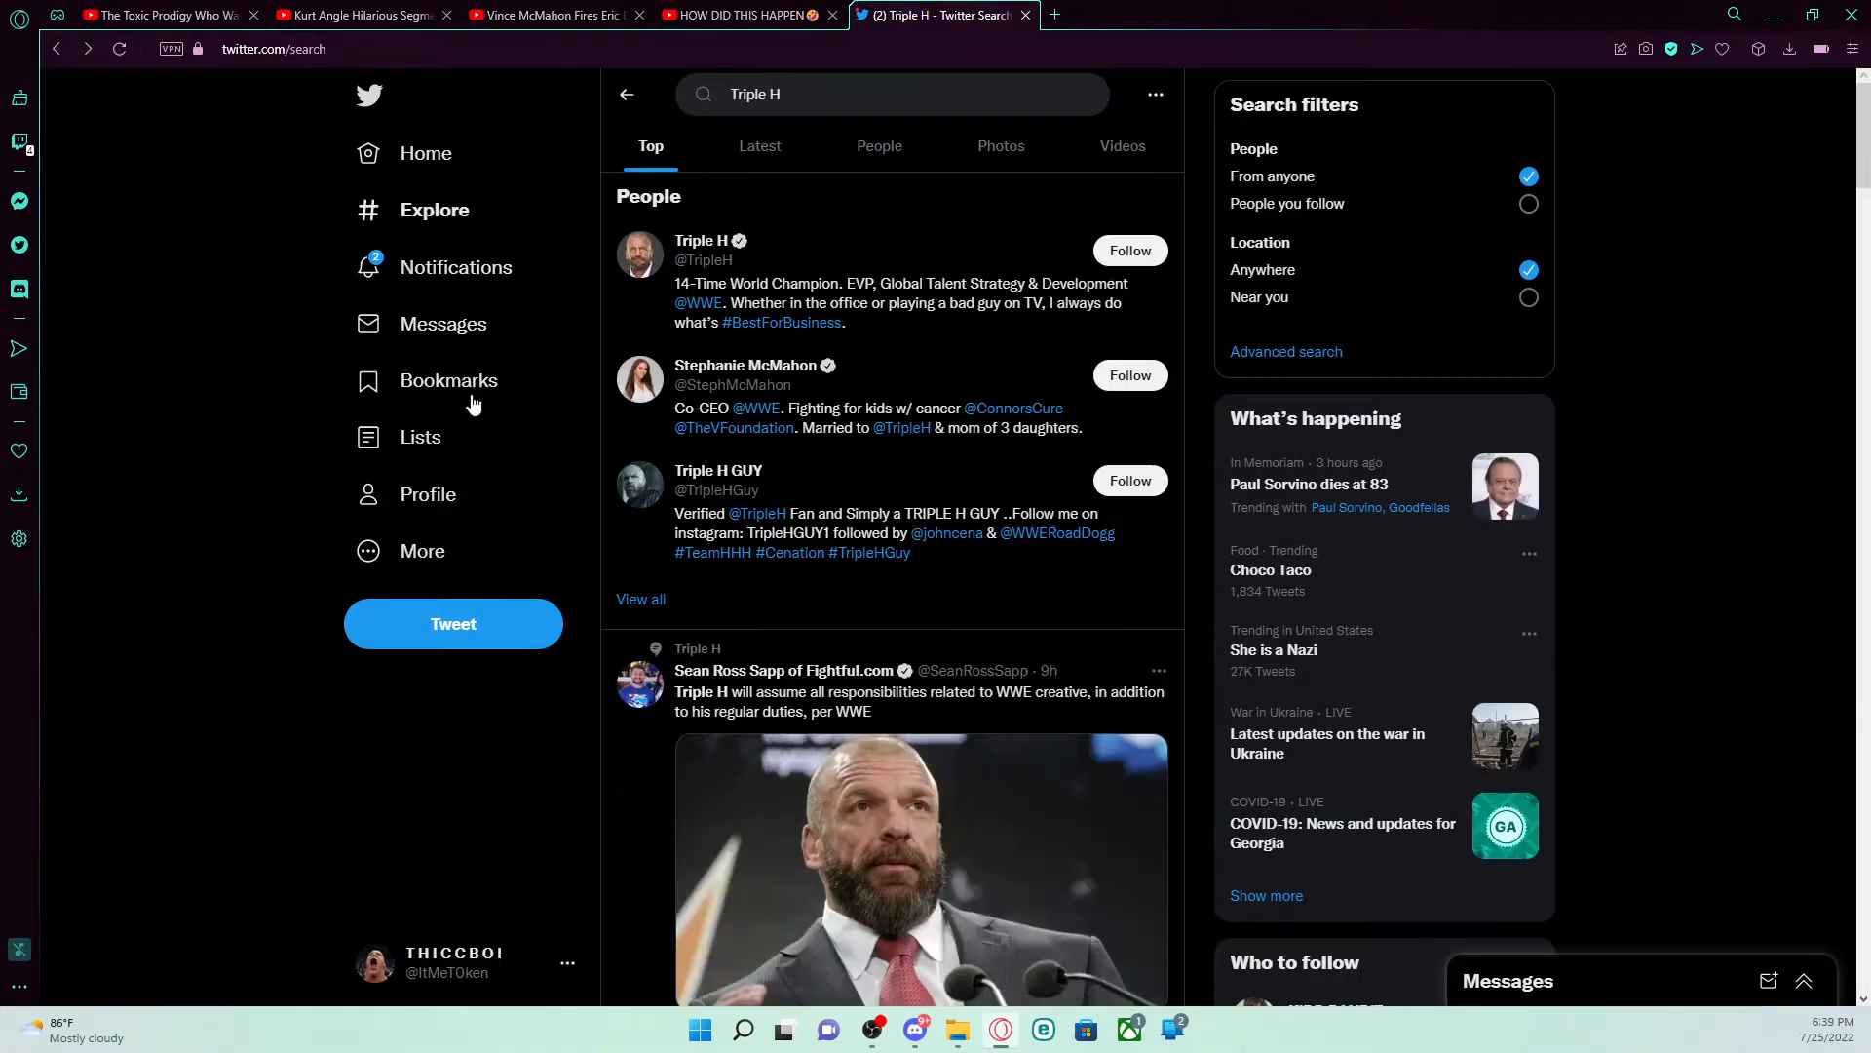
Step: Scroll the Triple H search results past the People section to the tweets
scroll("down", 3)
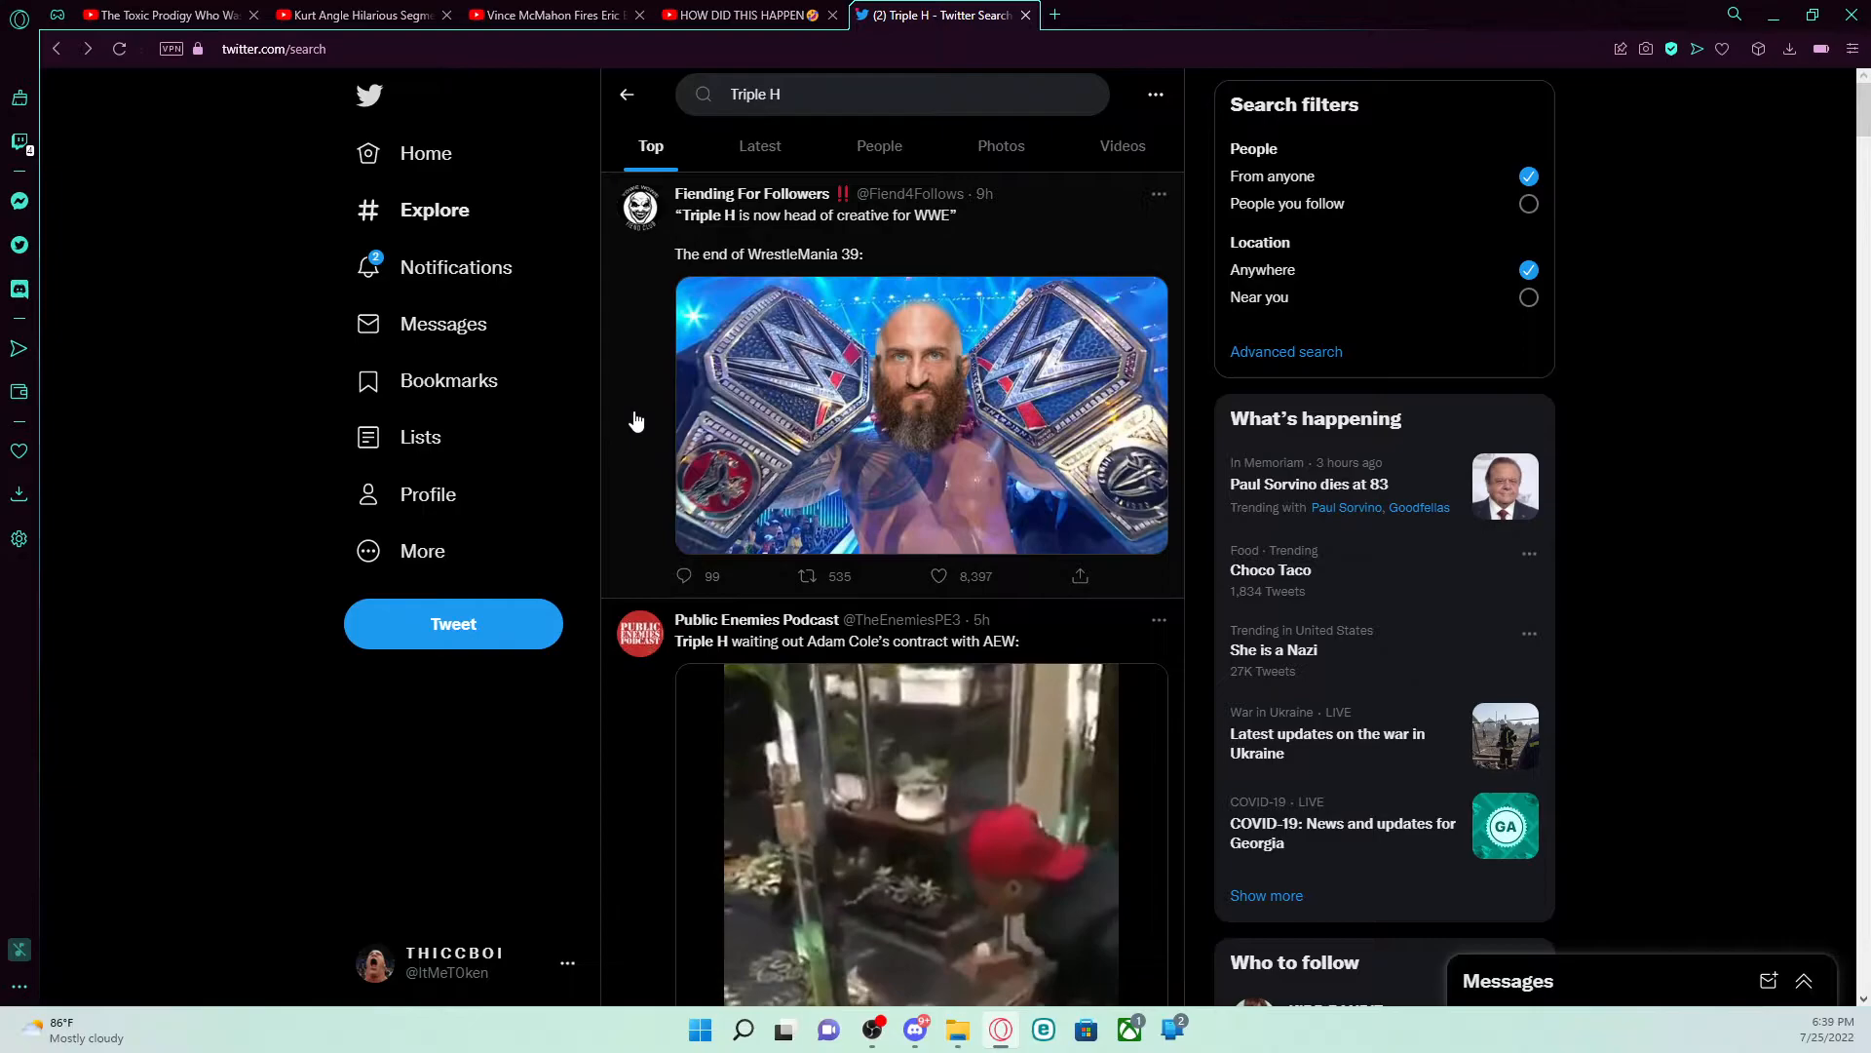
Step: Open the Fiending For Followers tweet about Triple H becoming WWE head of creative
left_click(815, 232)
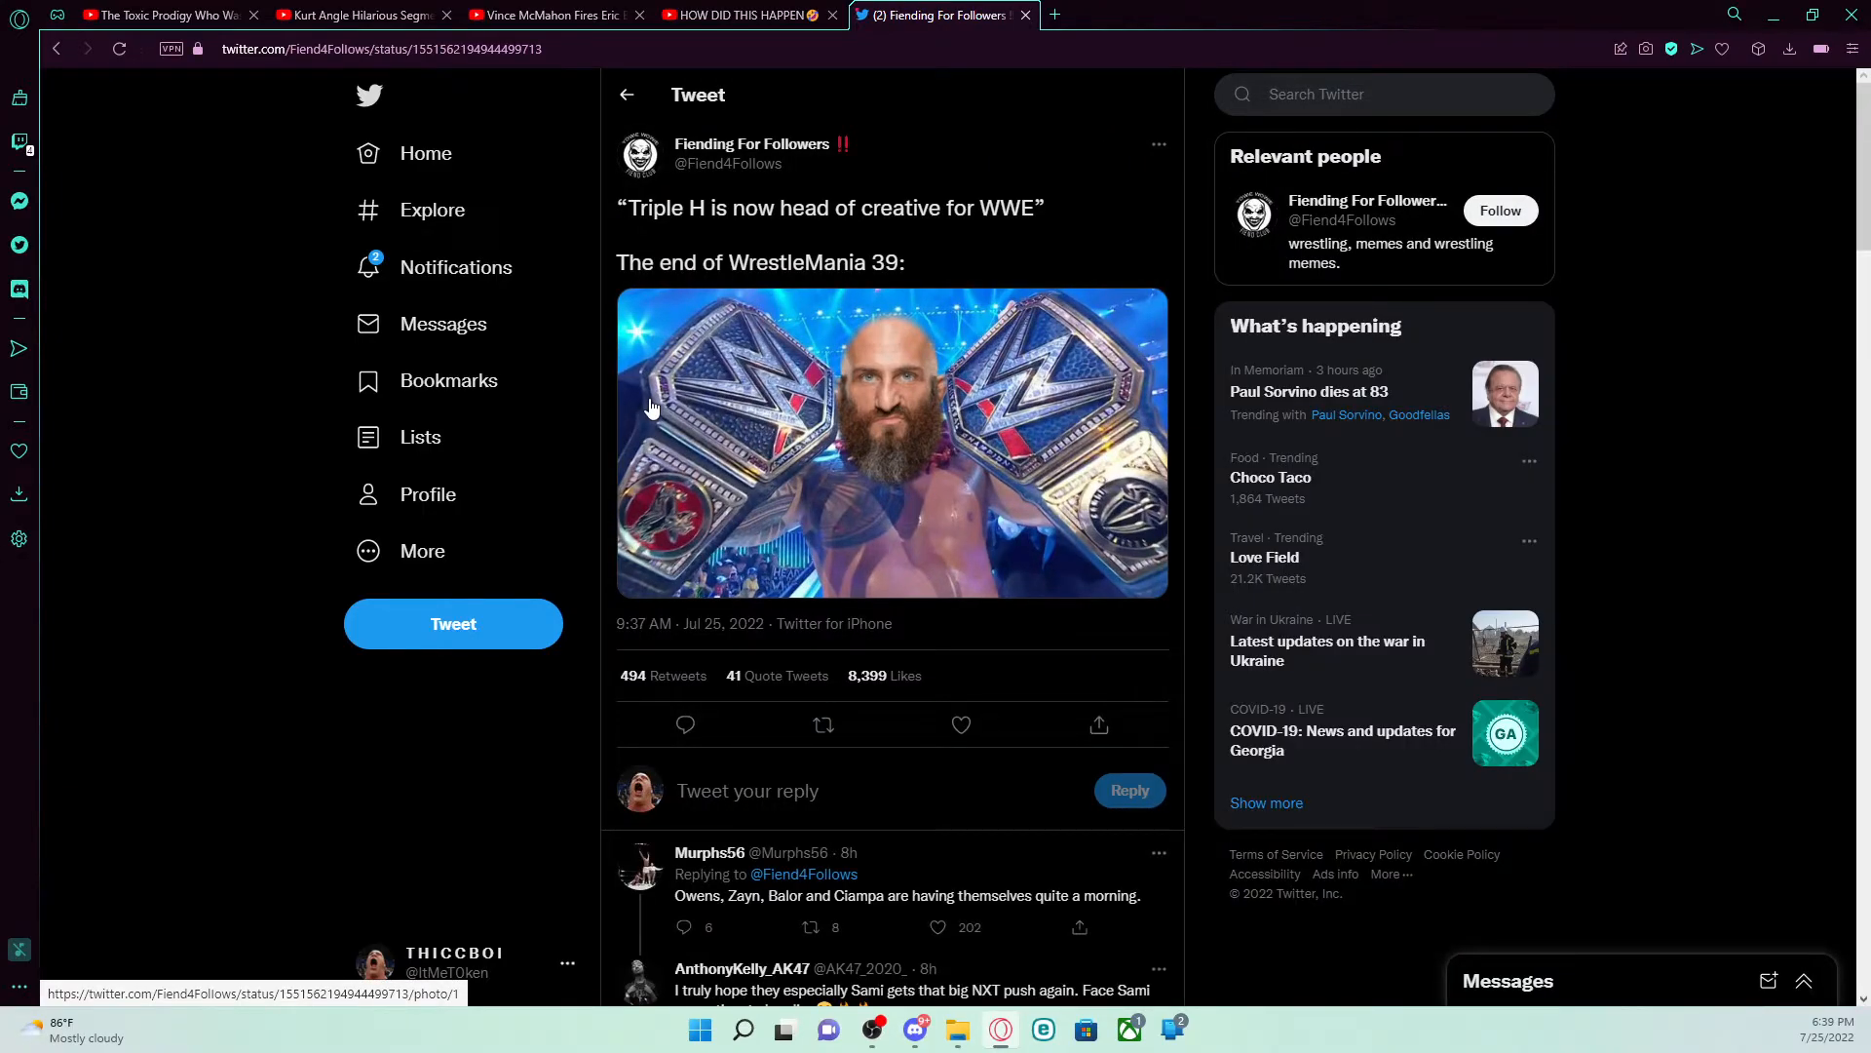
mouse_move(678, 448)
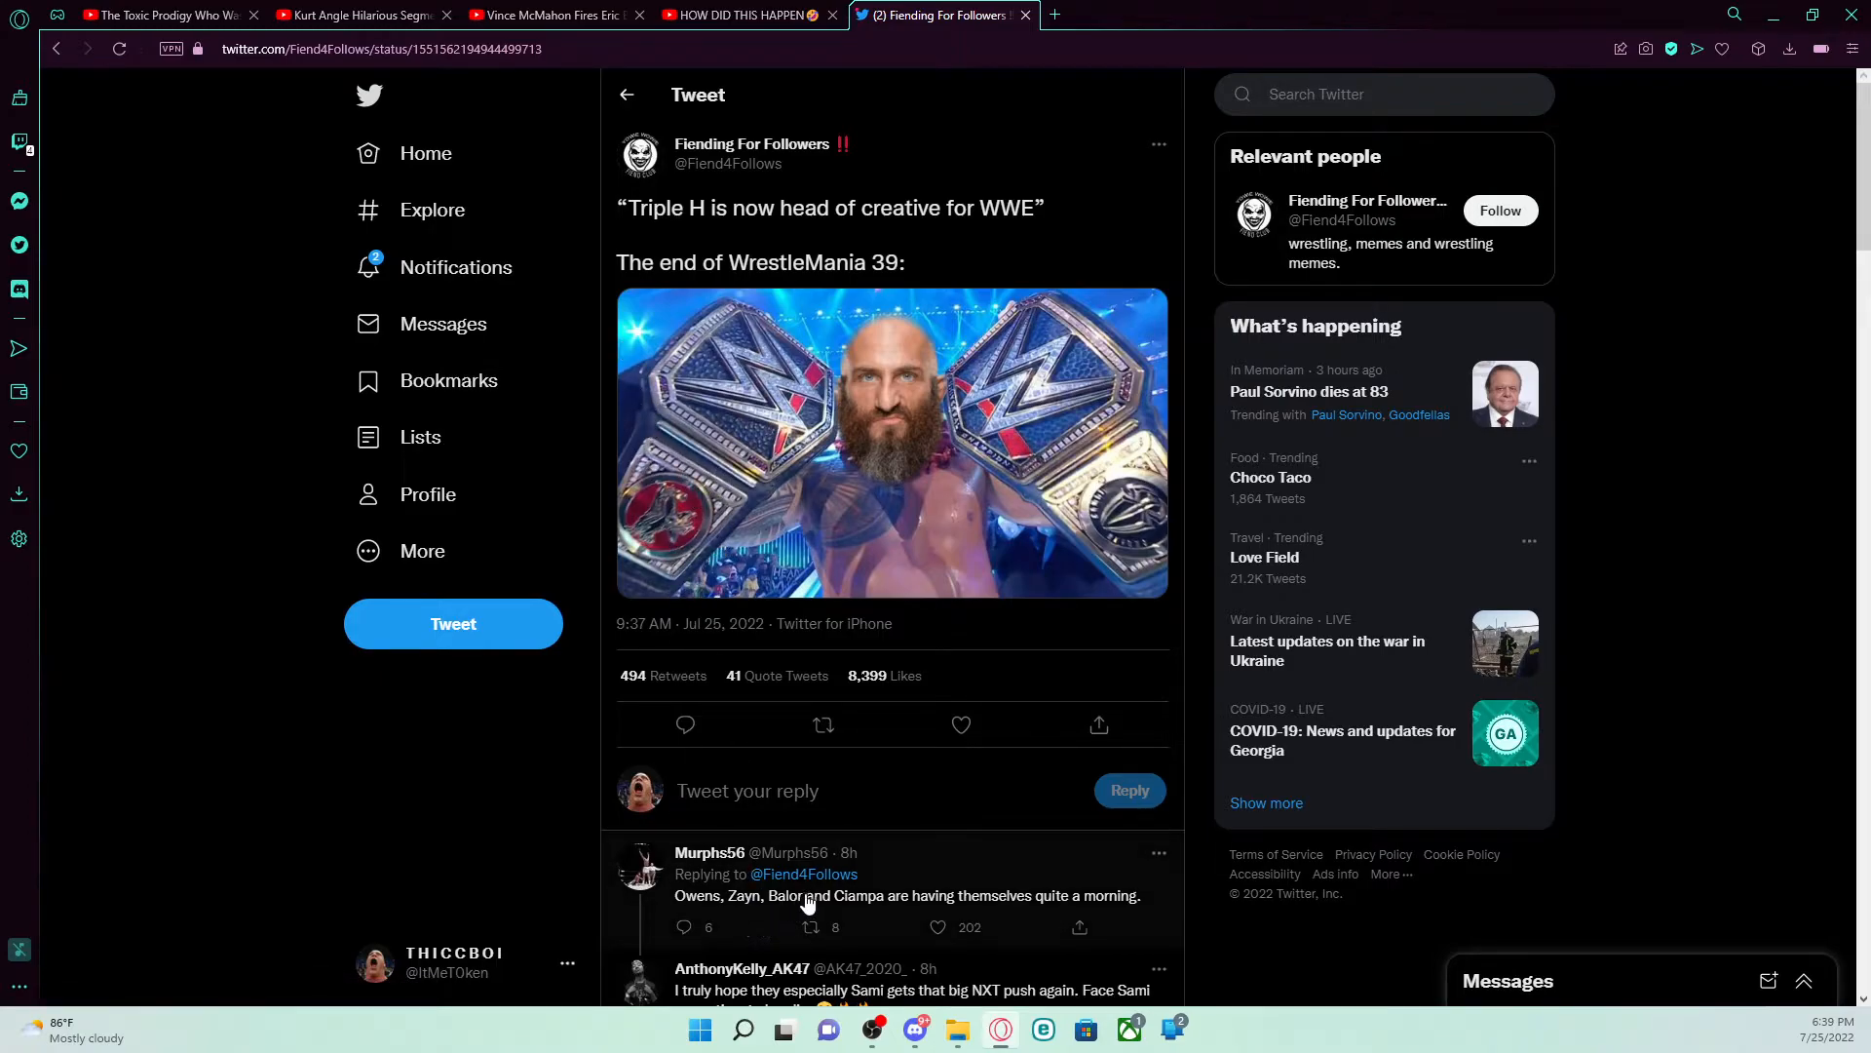
mouse_move(678, 916)
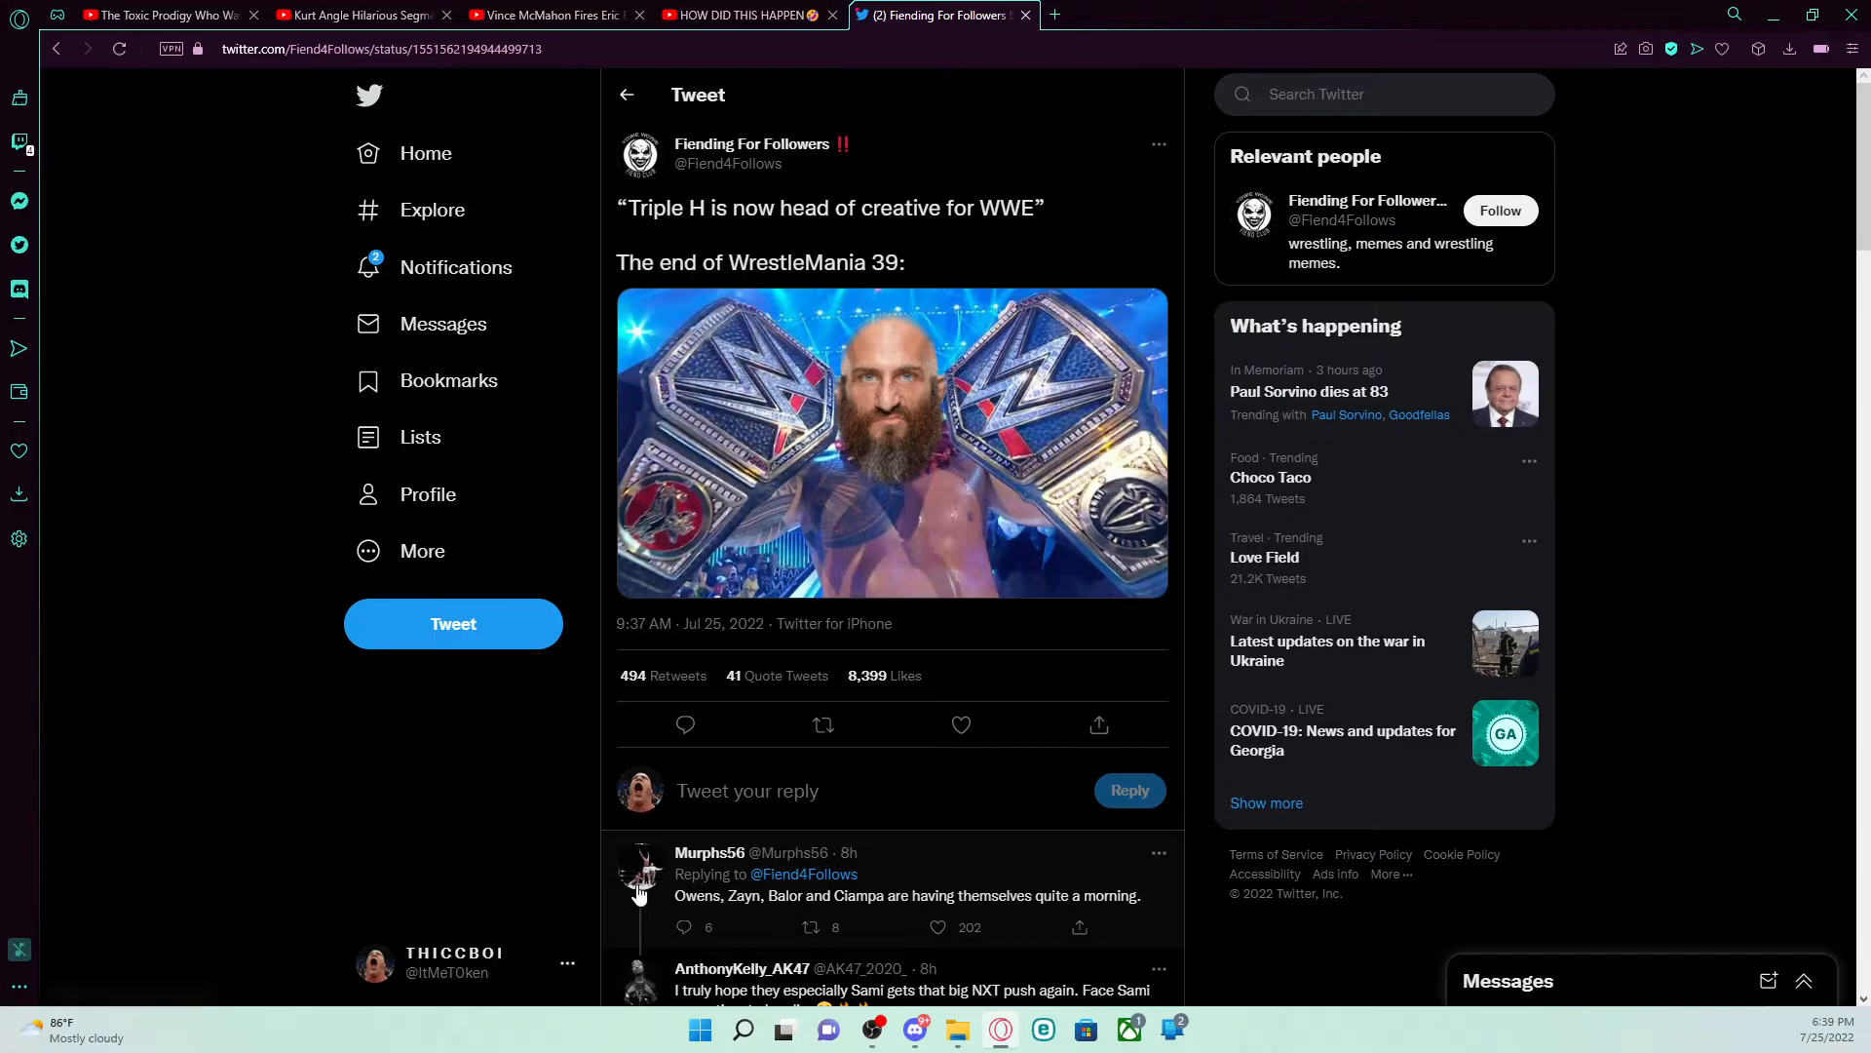
mouse_move(641, 878)
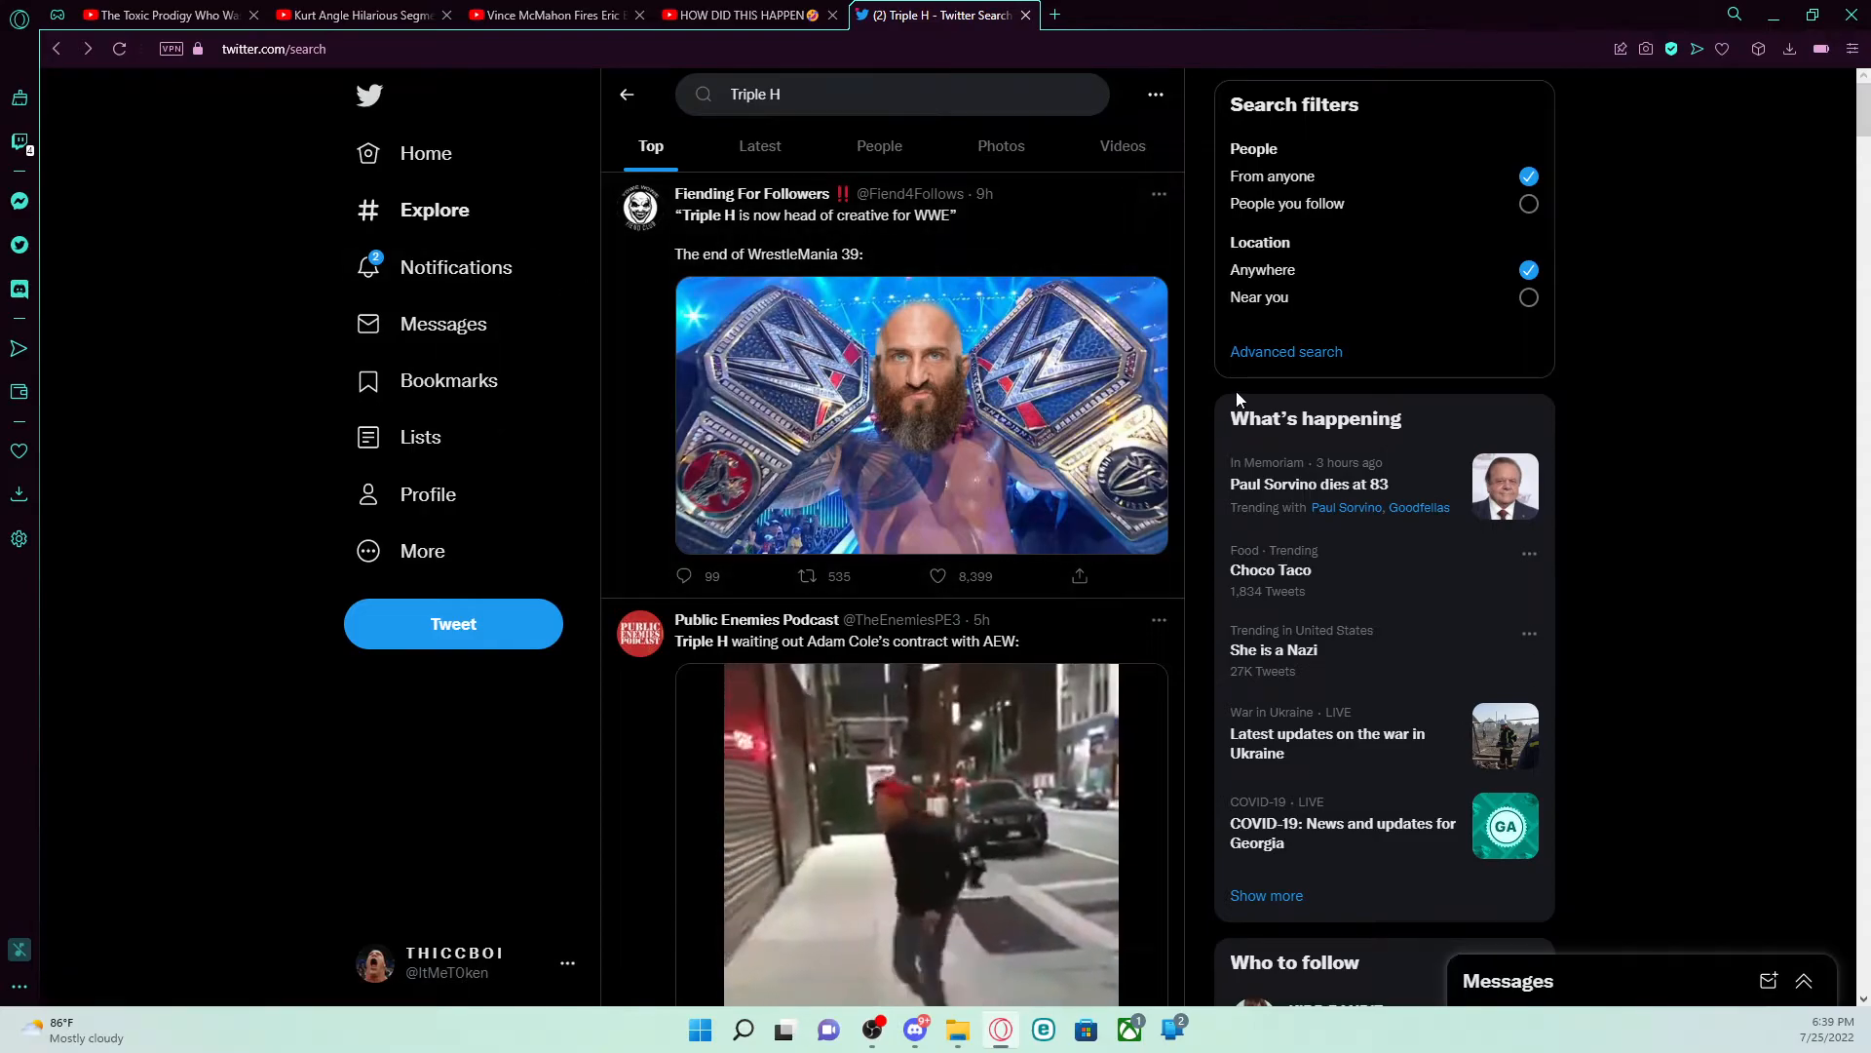
mouse_move(1284, 351)
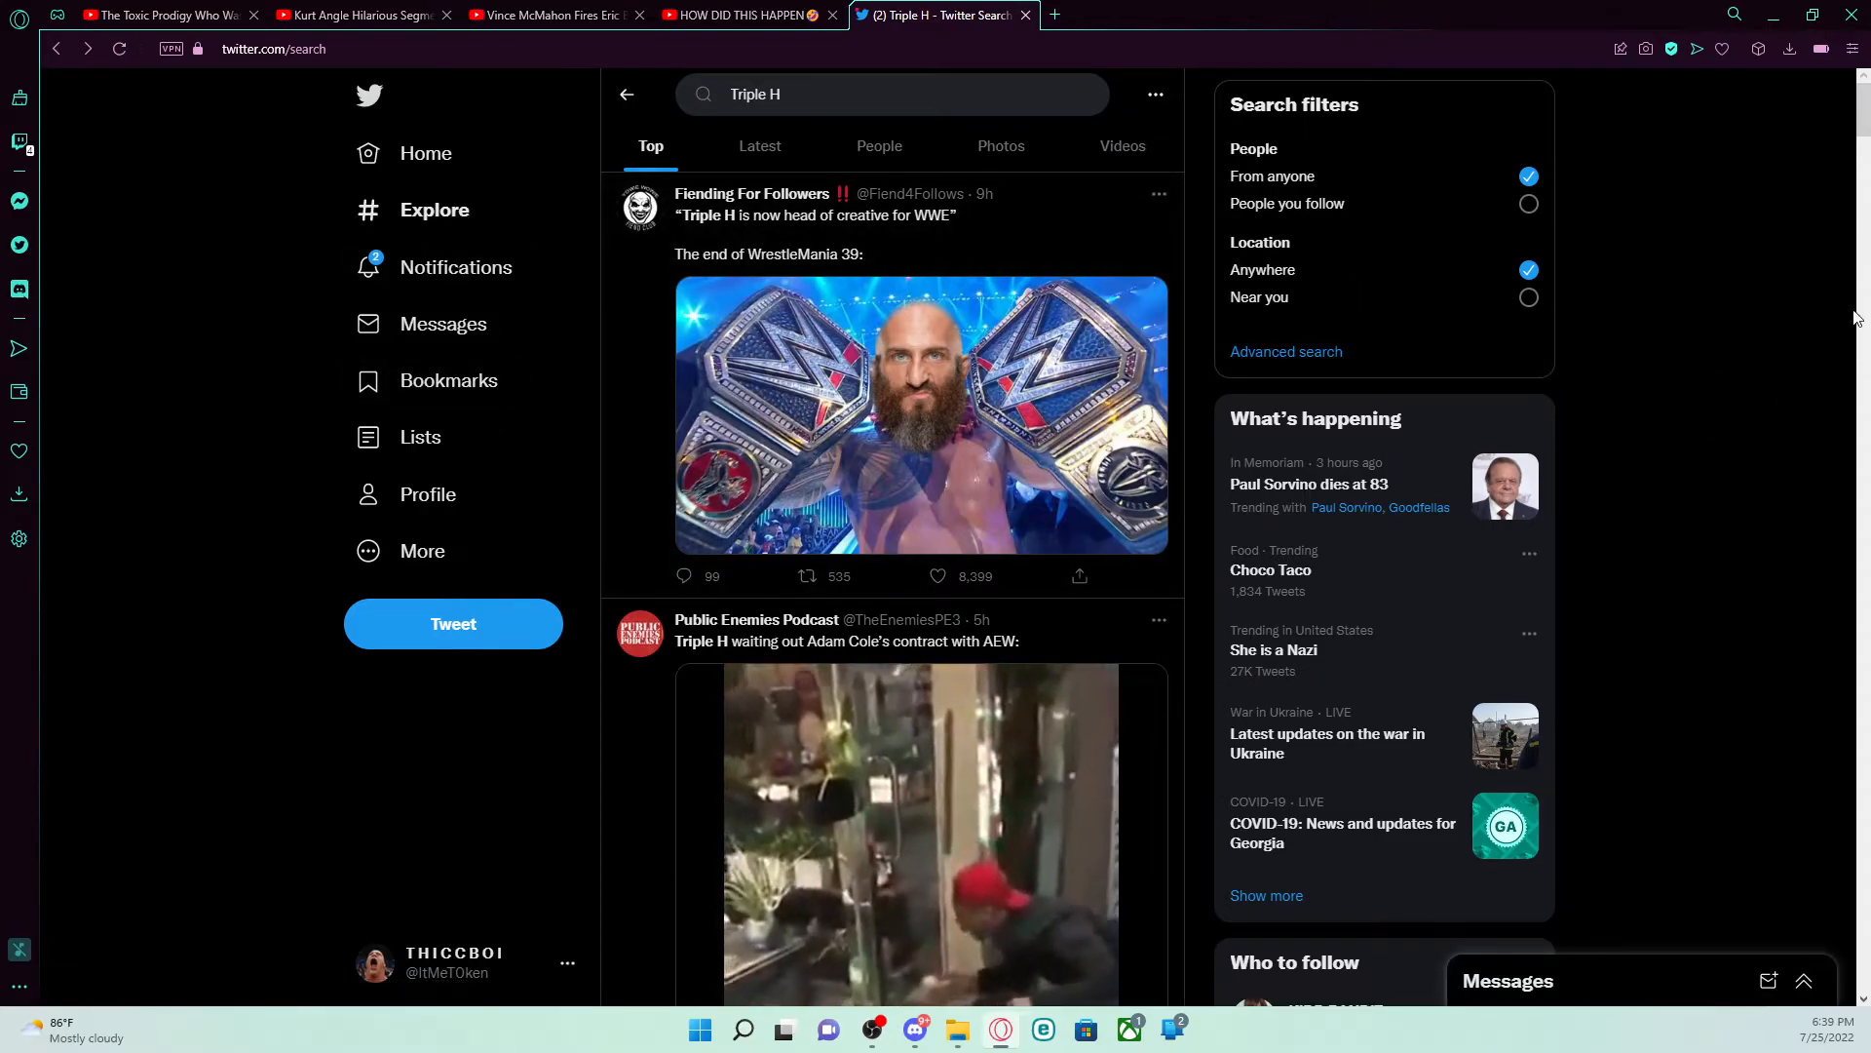
Step: Move down the Top results and open the Just Talk Wrestling tweet on Triple H controlling WWE Creative
scroll("down", 3)
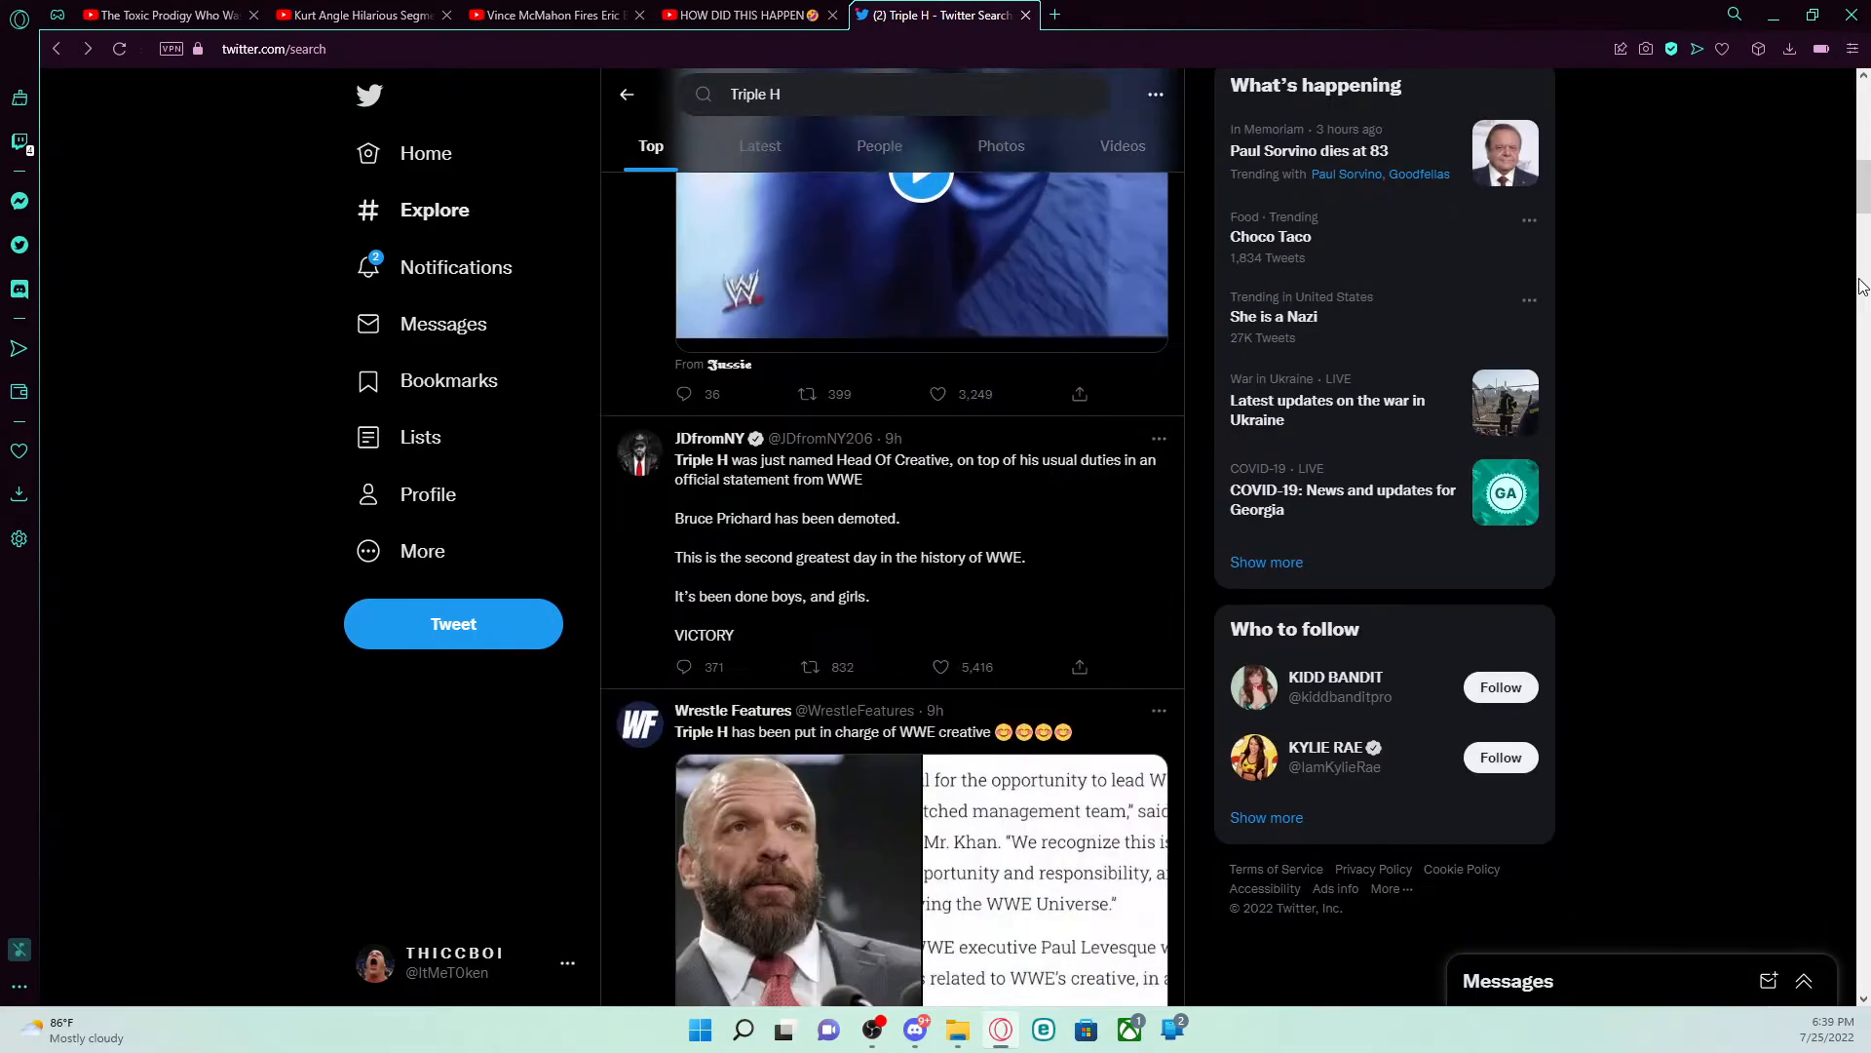
scroll("down", 3)
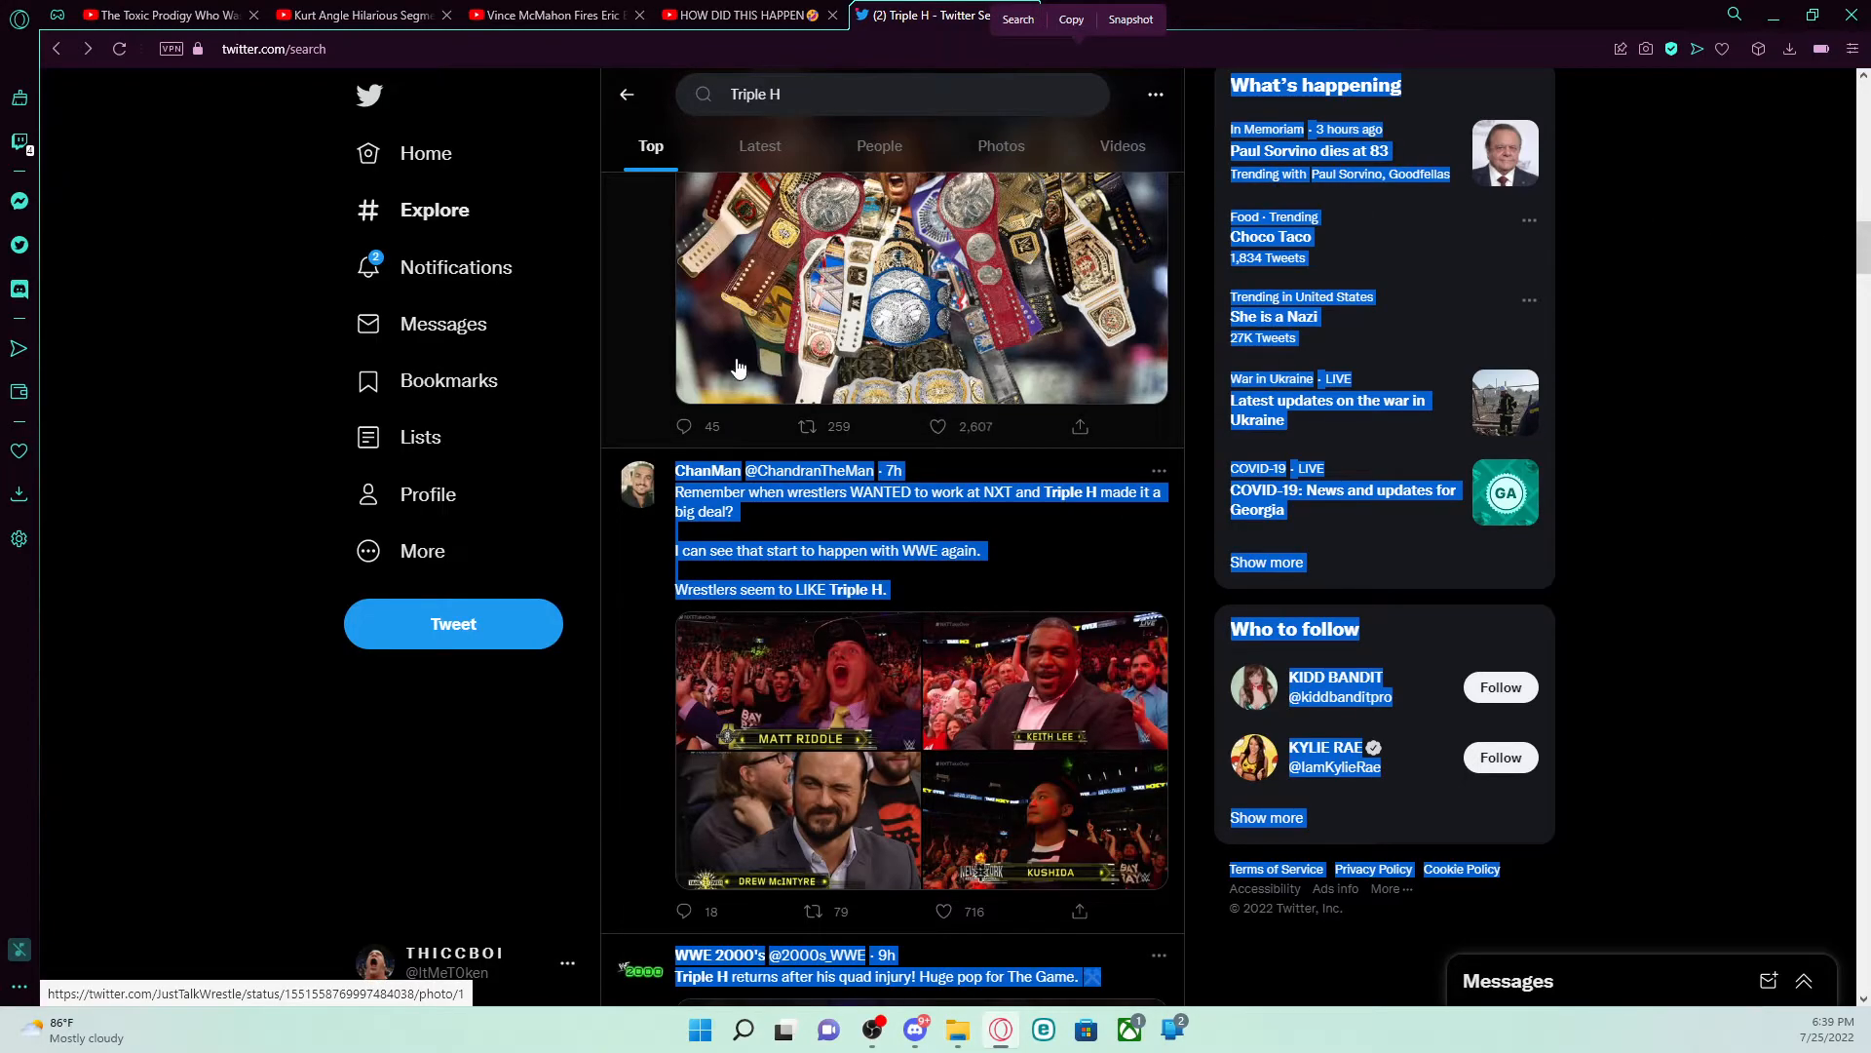
left_click(922, 286)
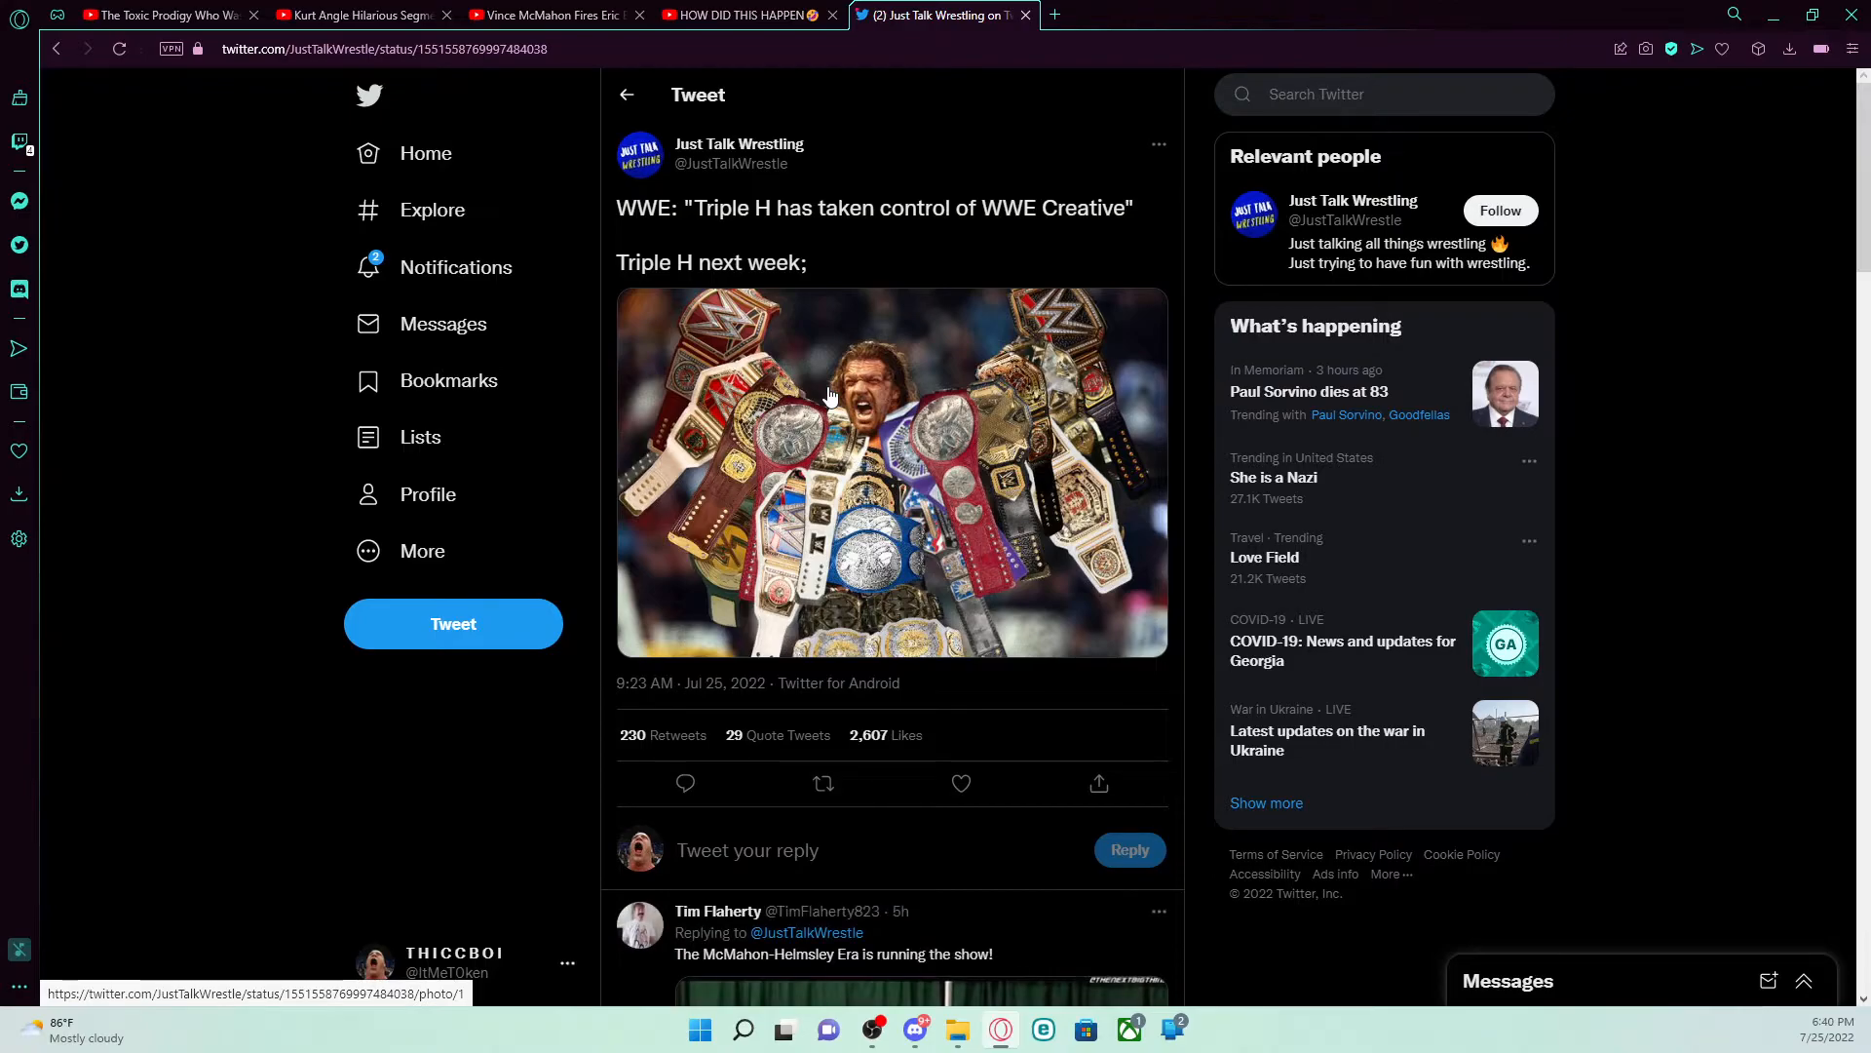
Step: View the photo of Triple H covered in championship belts enlarged, then close it
left_click(891, 472)
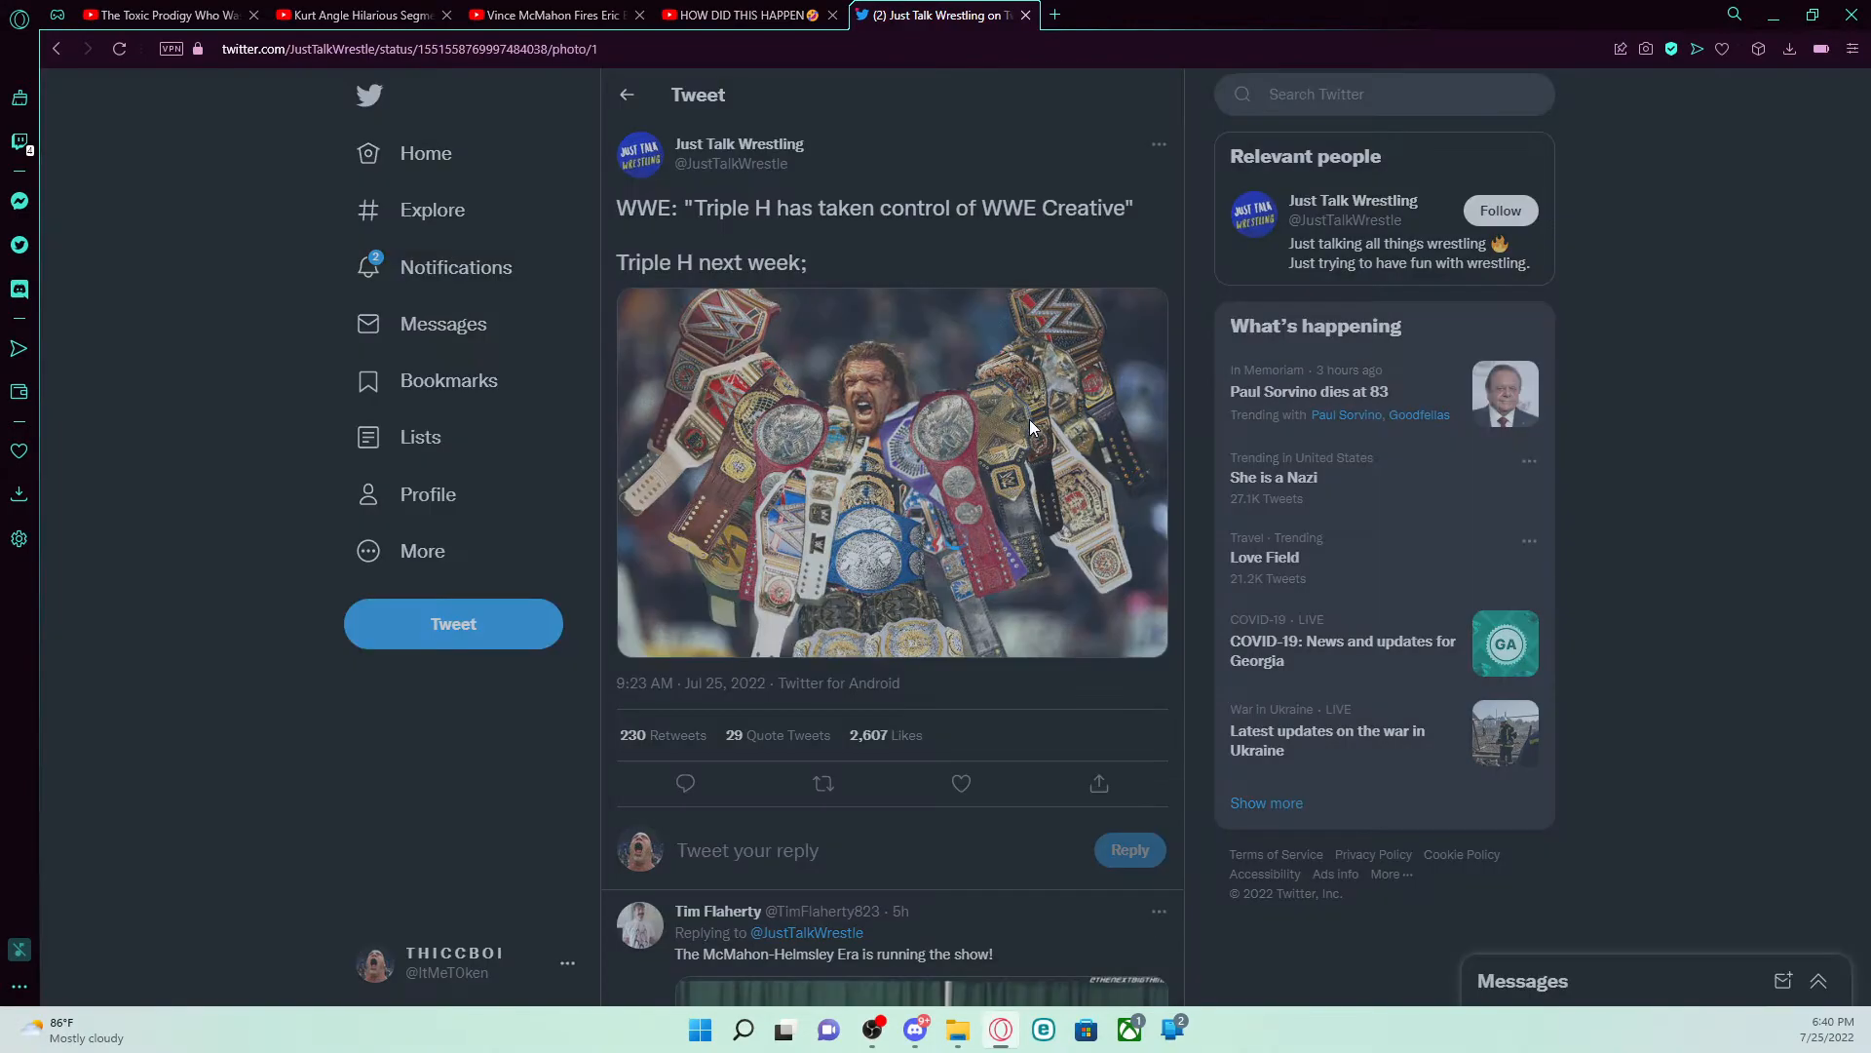
left_click(890, 470)
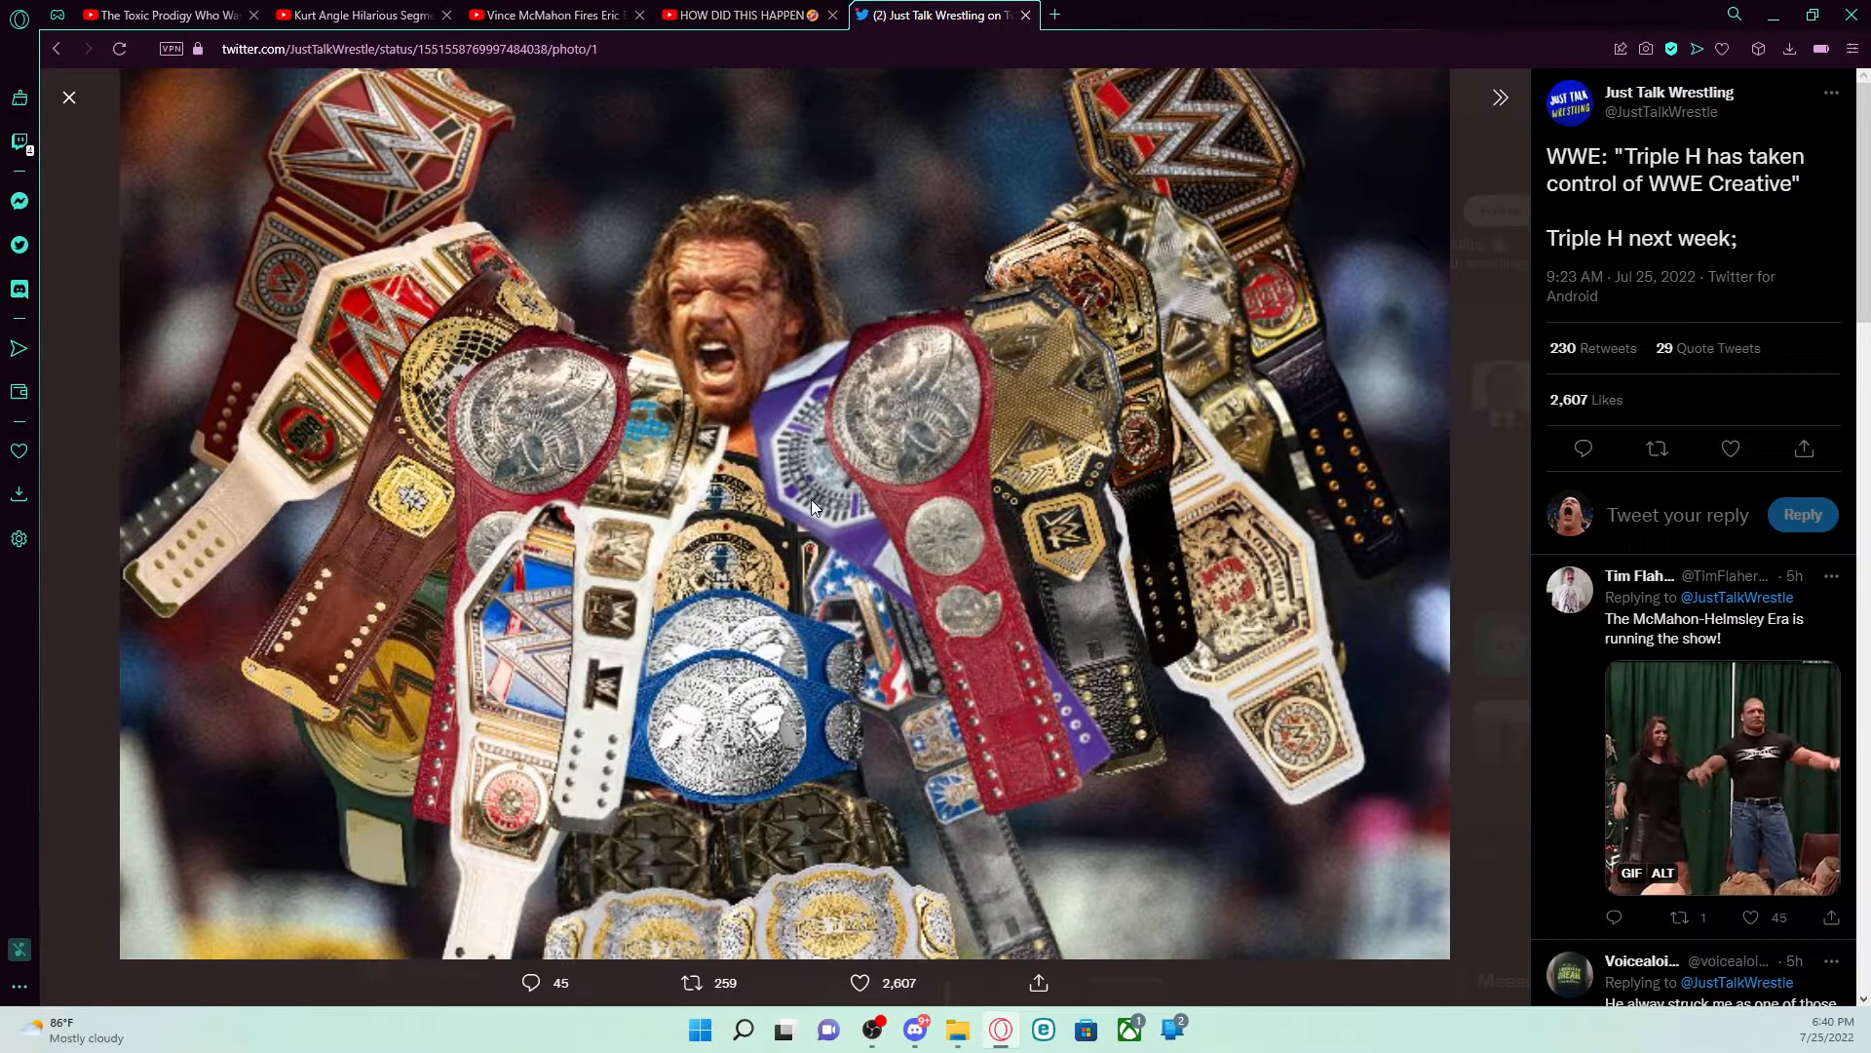
left_click(68, 98)
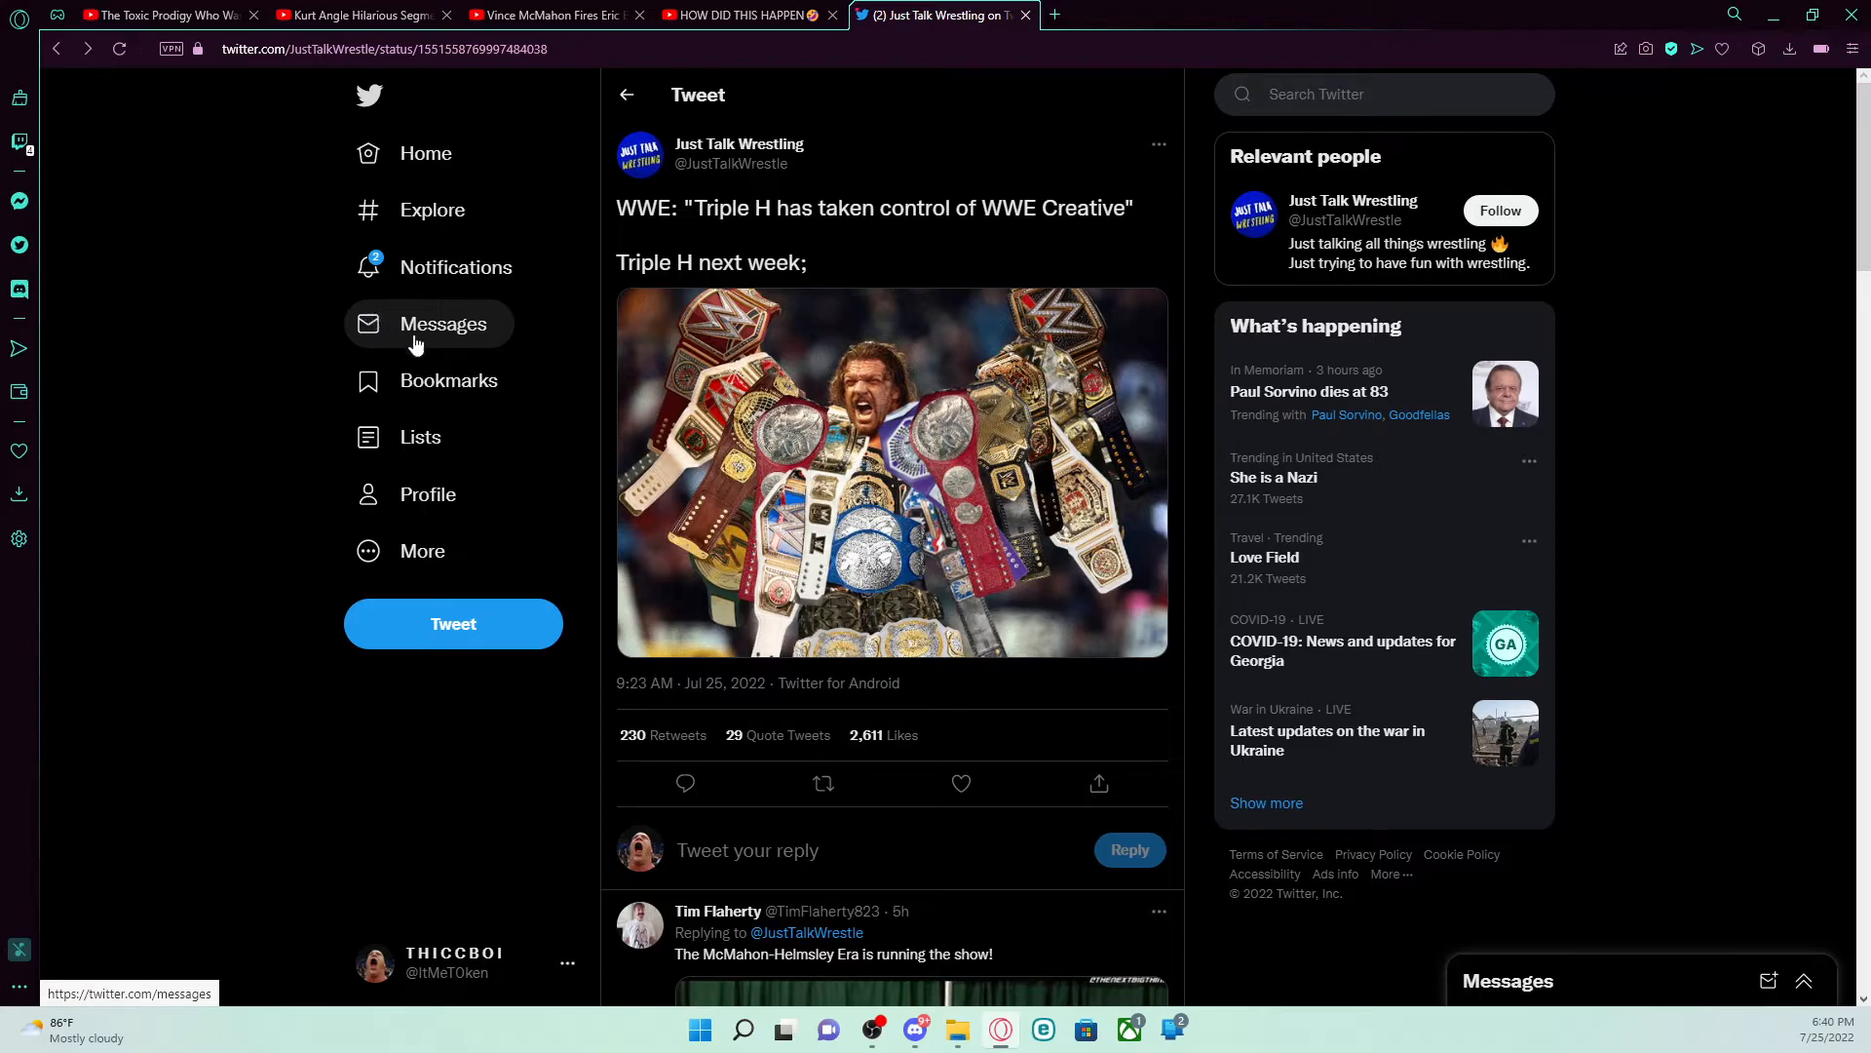
mouse_move(131, 546)
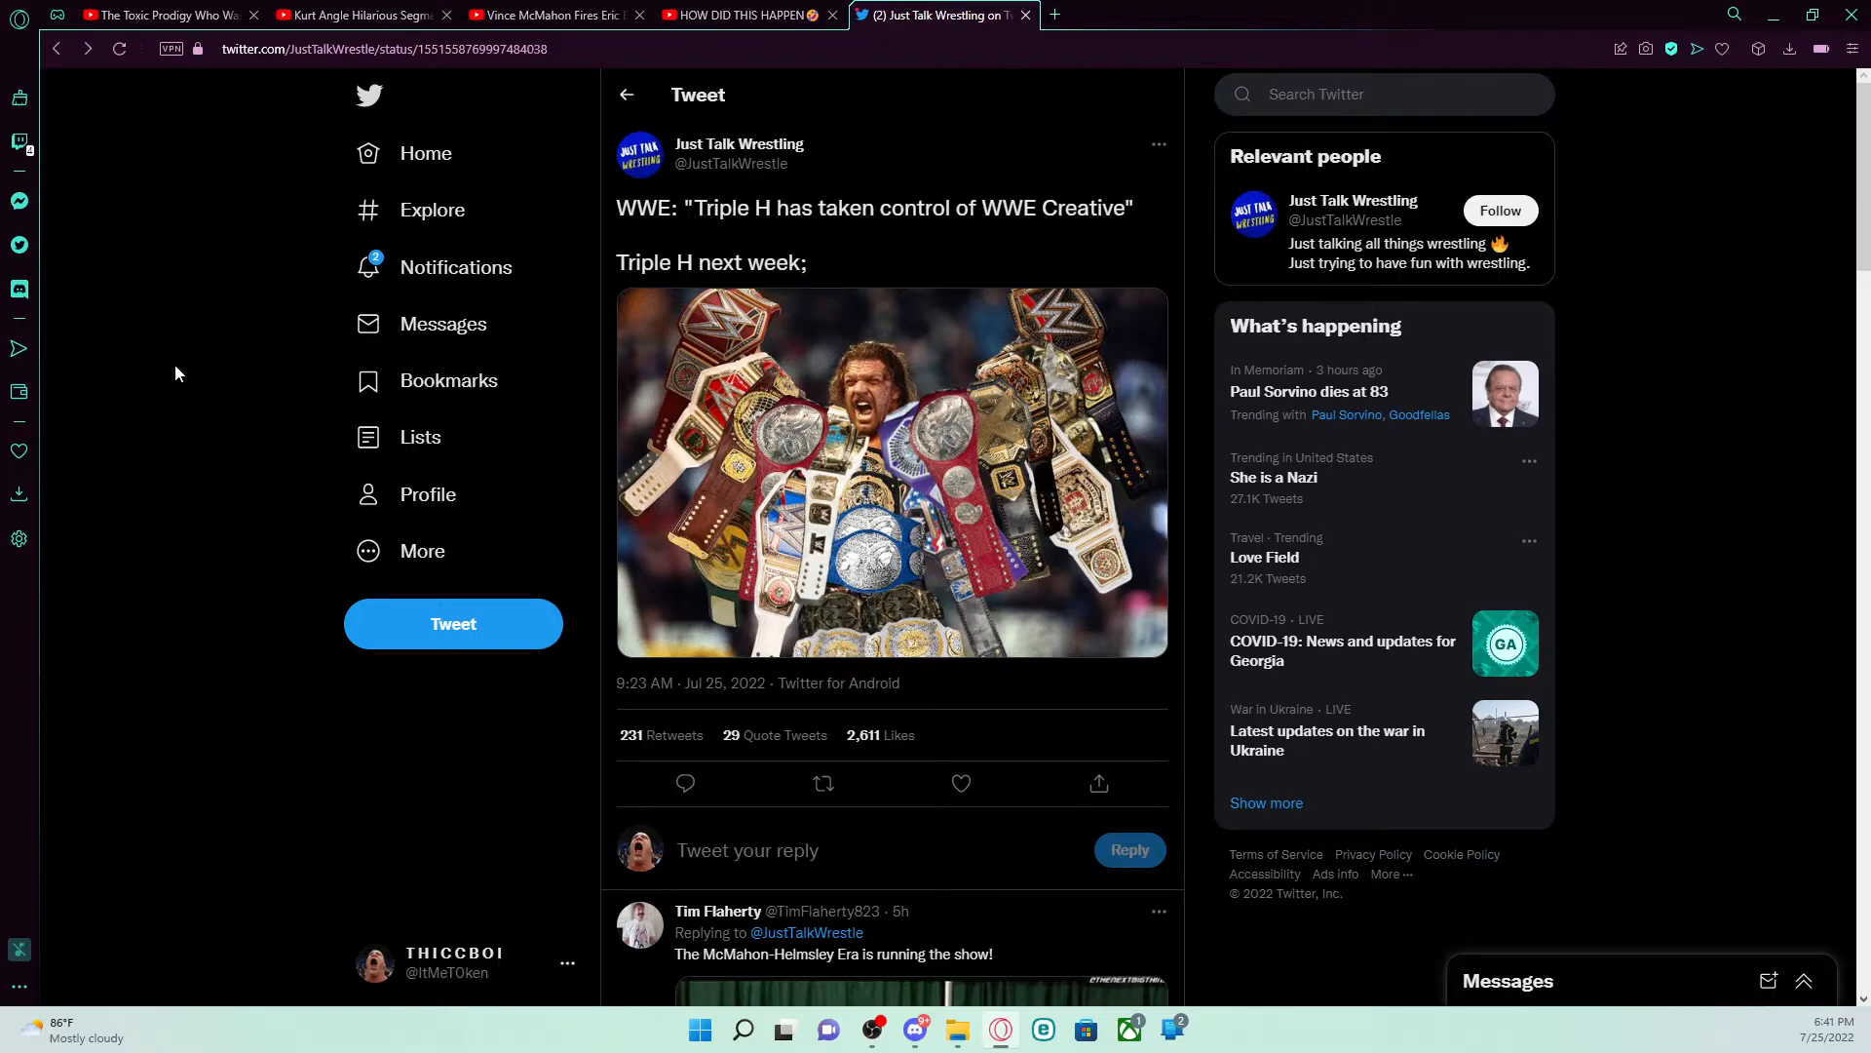
mouse_move(167, 390)
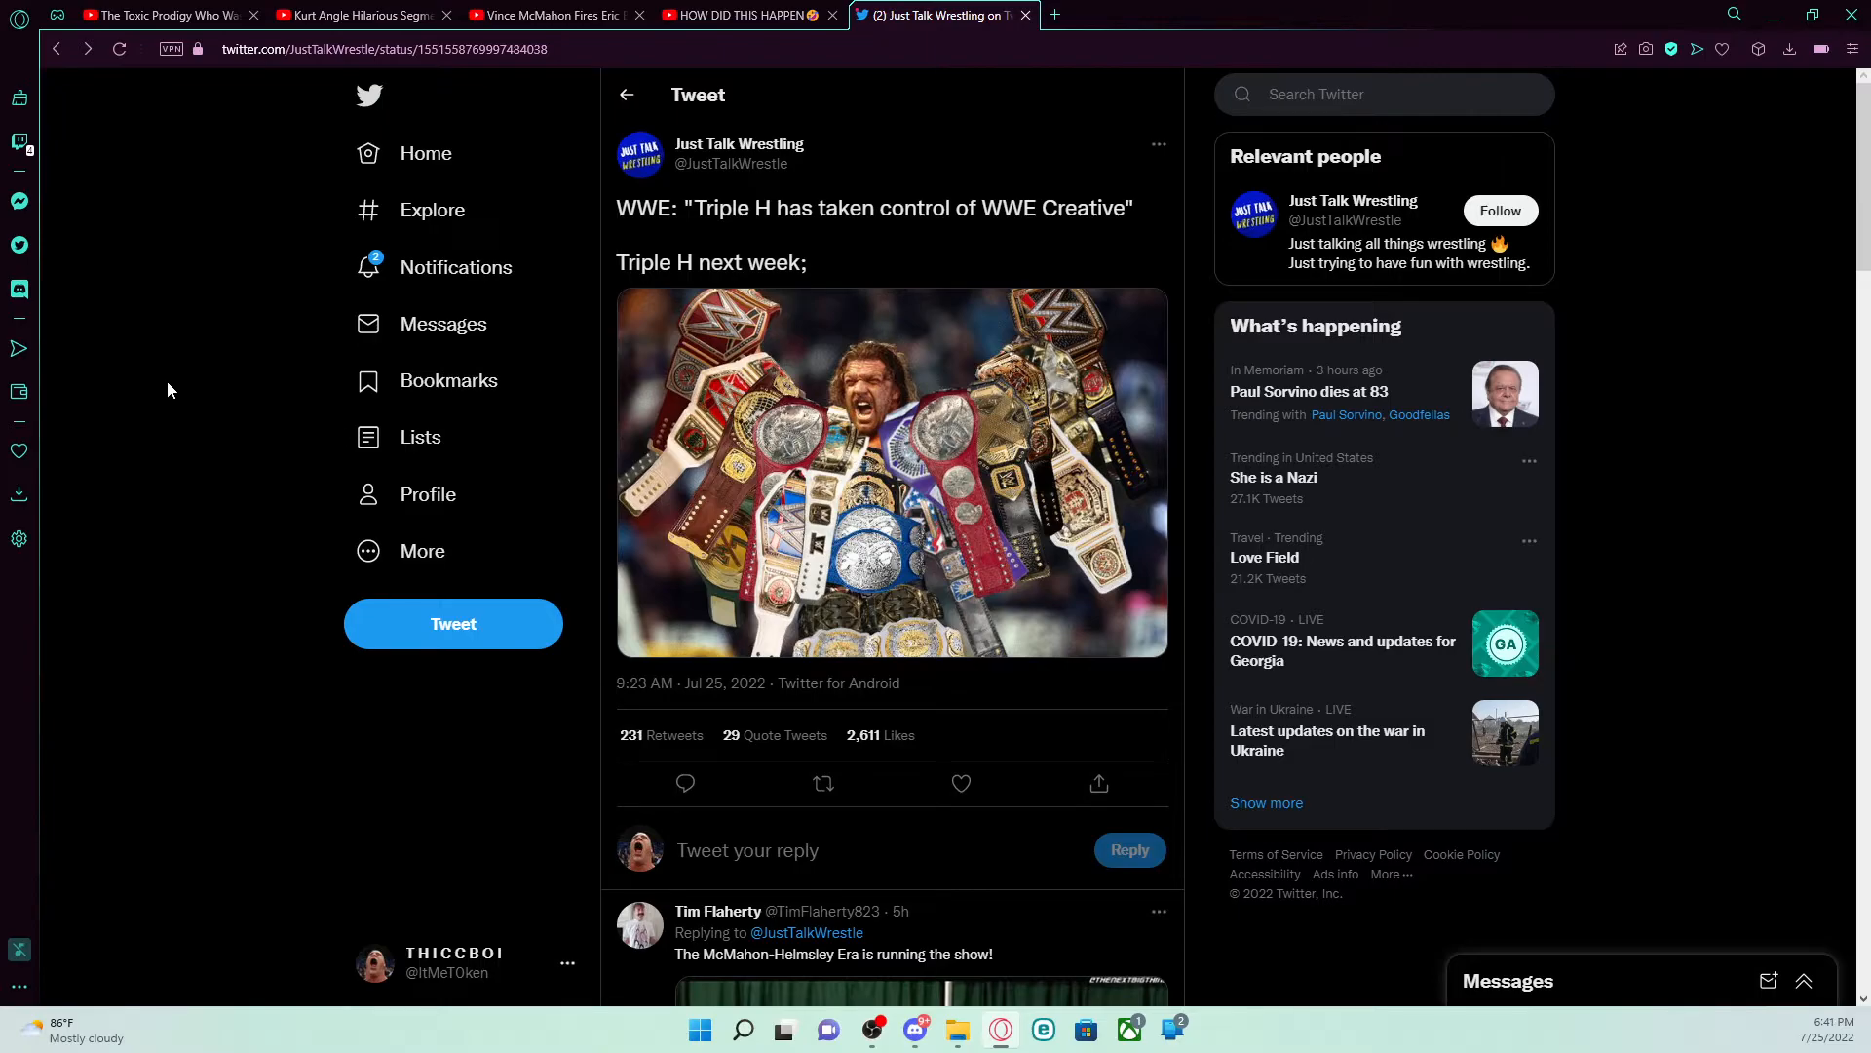
mouse_move(174, 384)
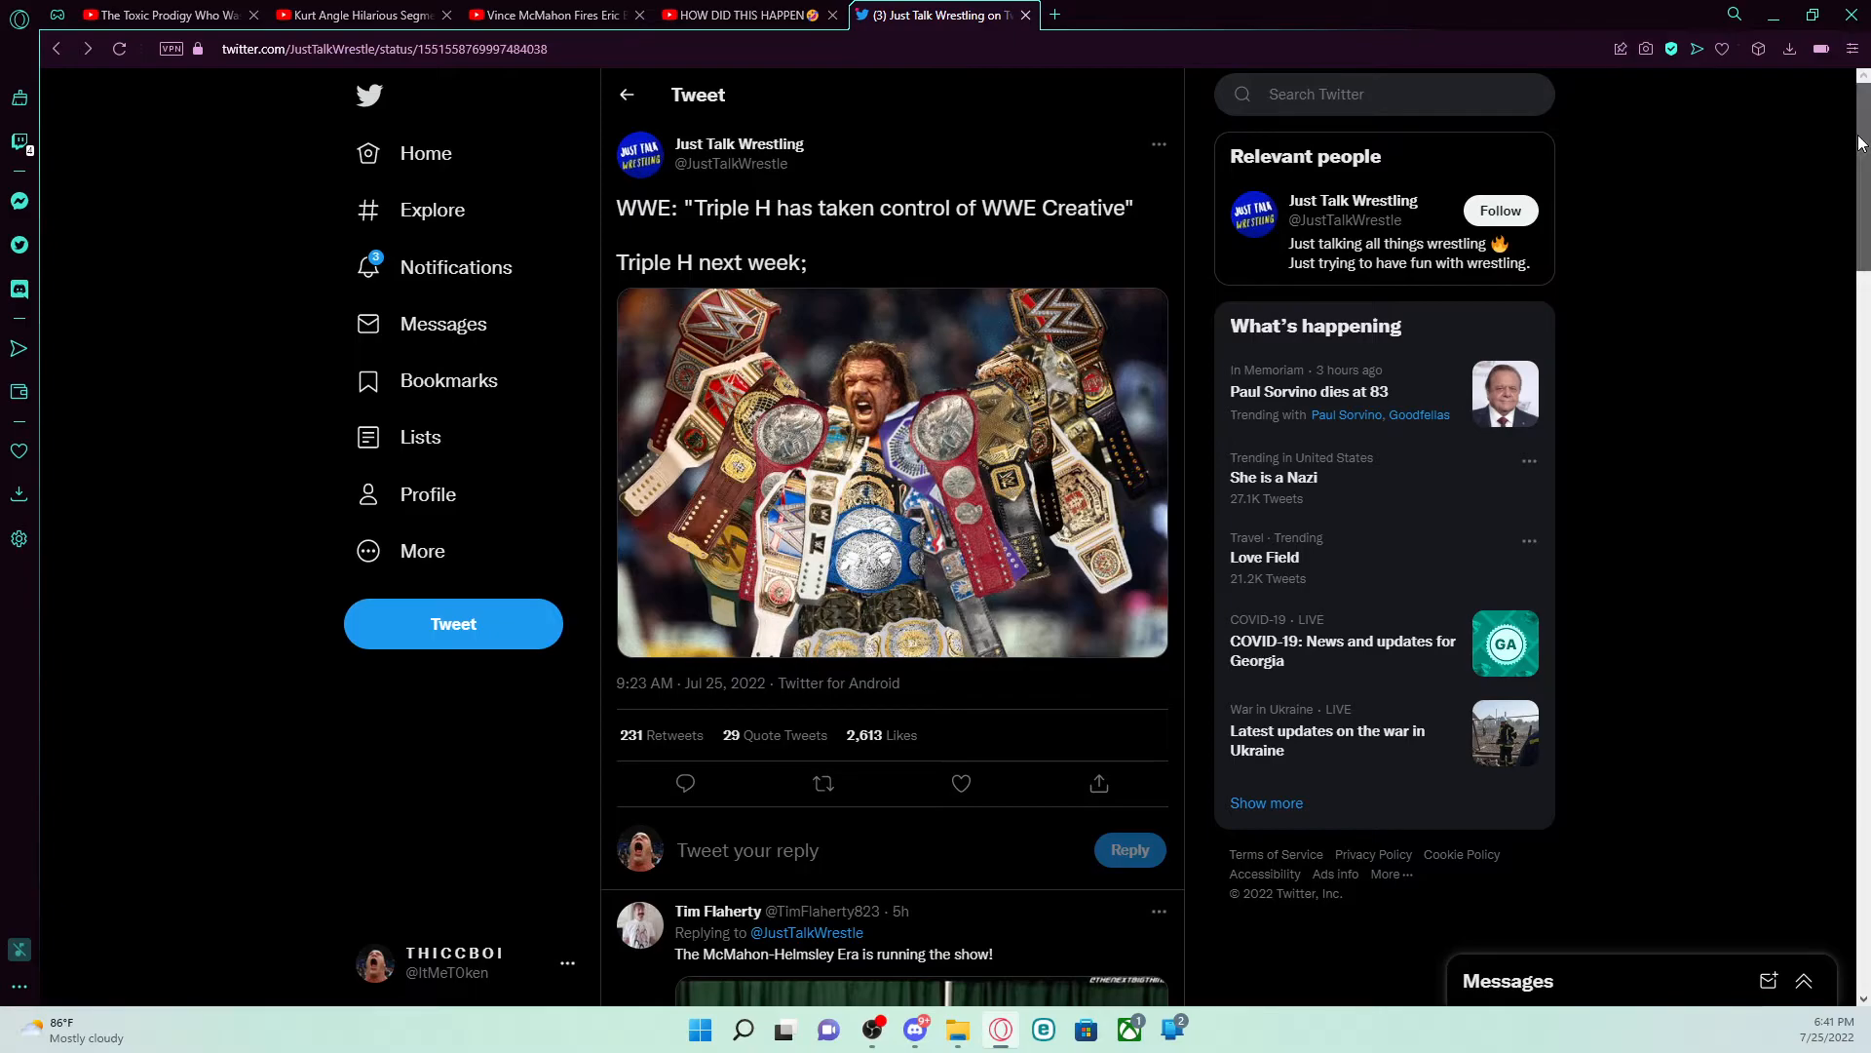
Step: Scroll the Triple H results past the Just Talk Wrestling tweet to further tweets
scroll("down", 3)
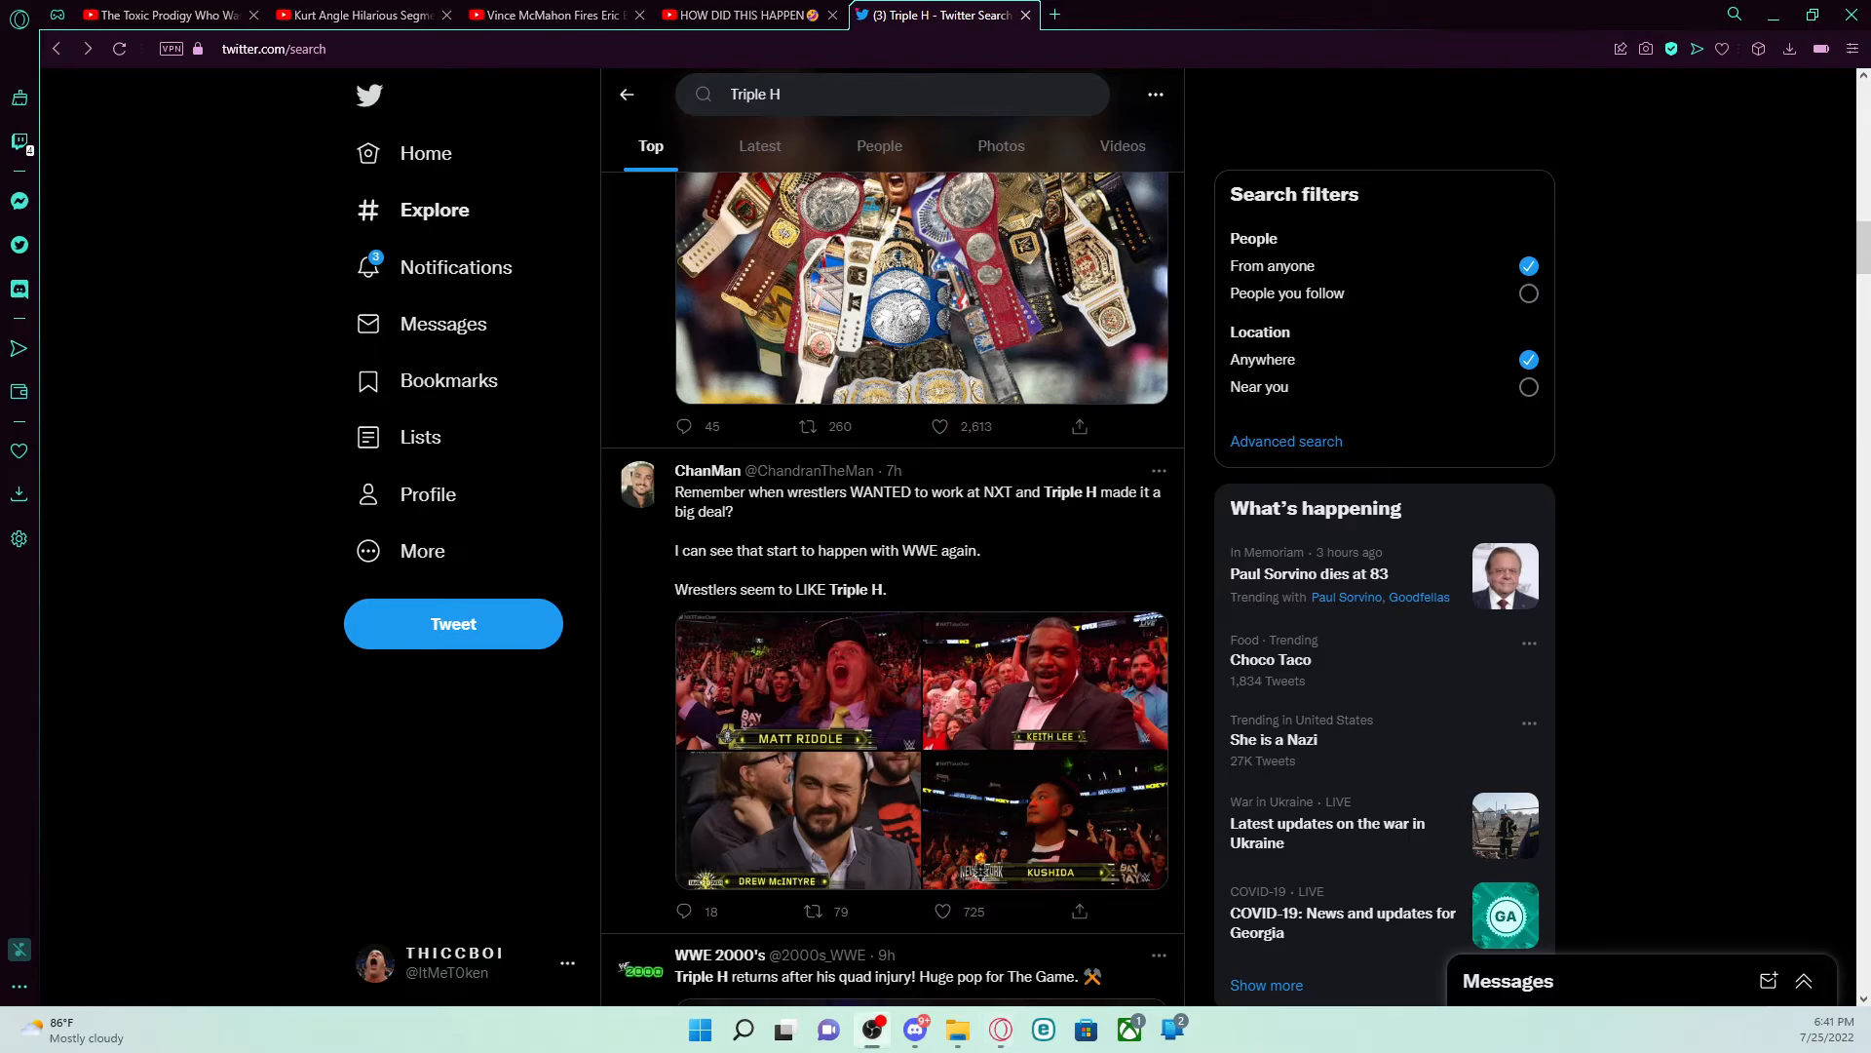
Step: Stay on the Triple H search feed at ChanMan's tweet about wrestlers wanting to work at NXT
left_click(942, 910)
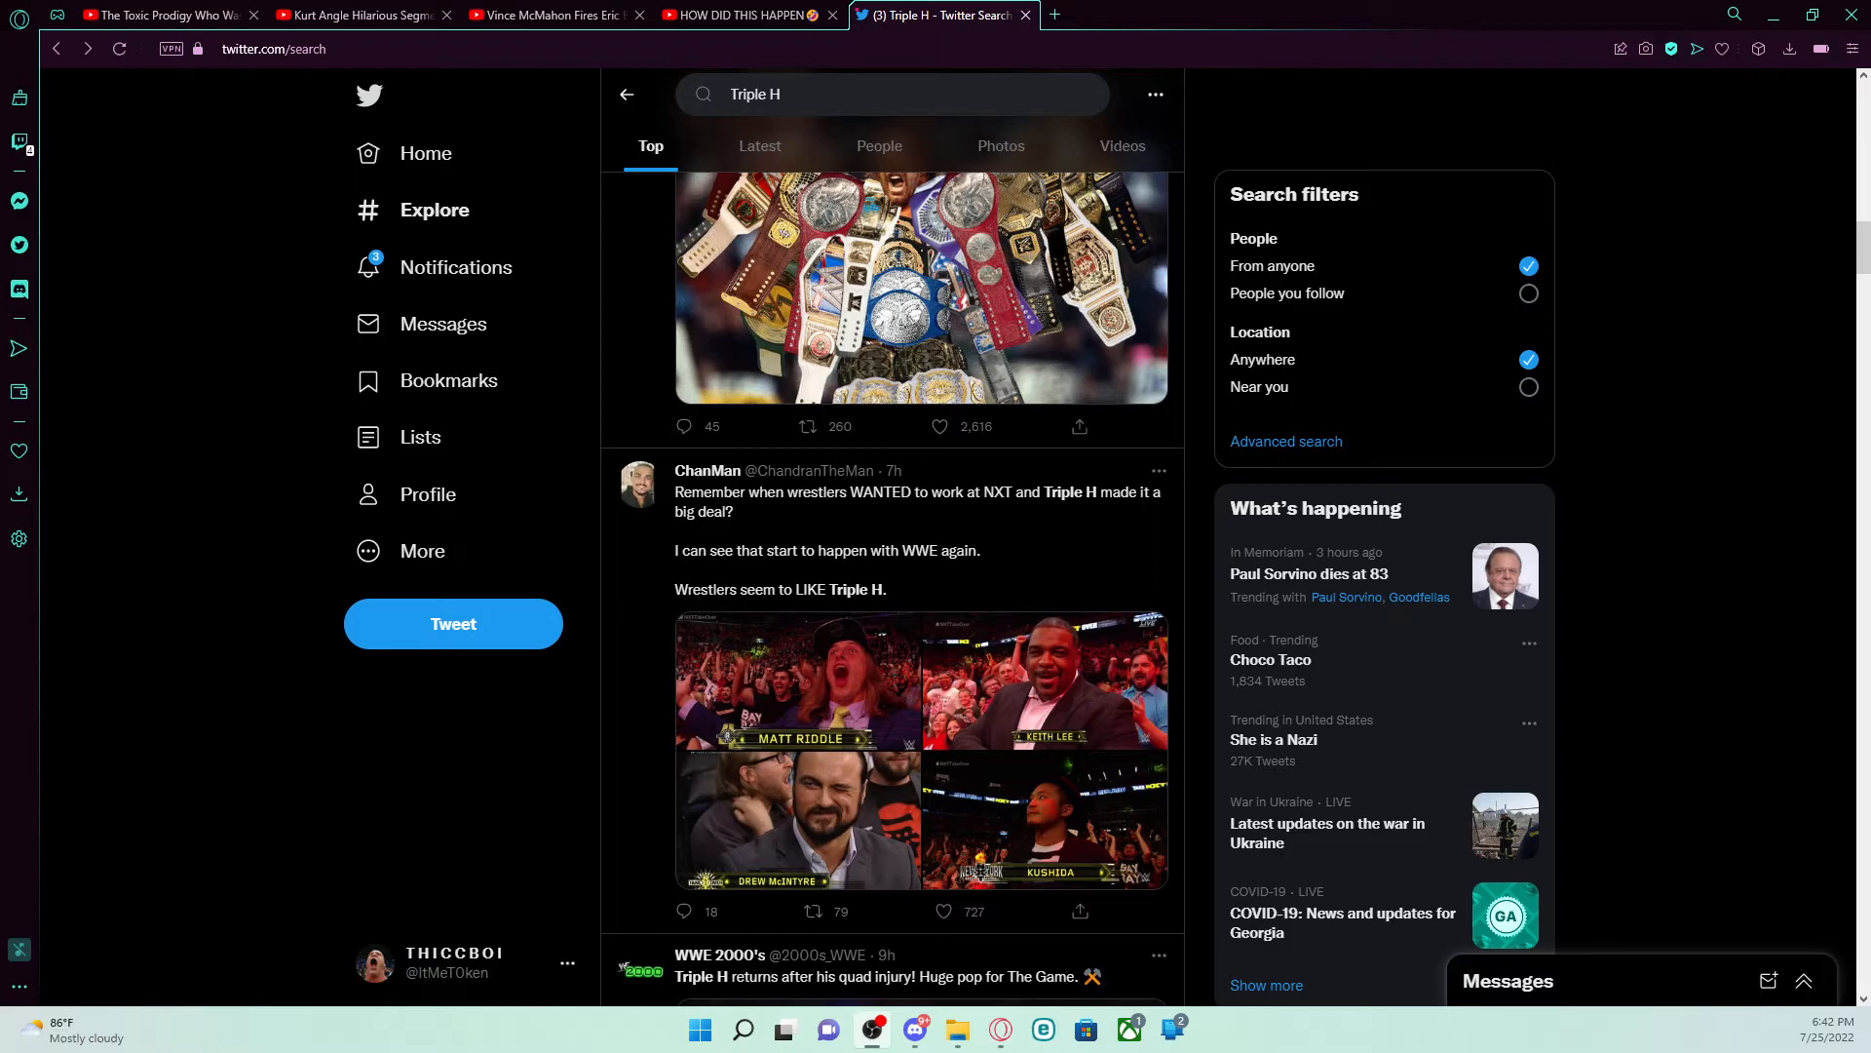
mouse_move(1427, 616)
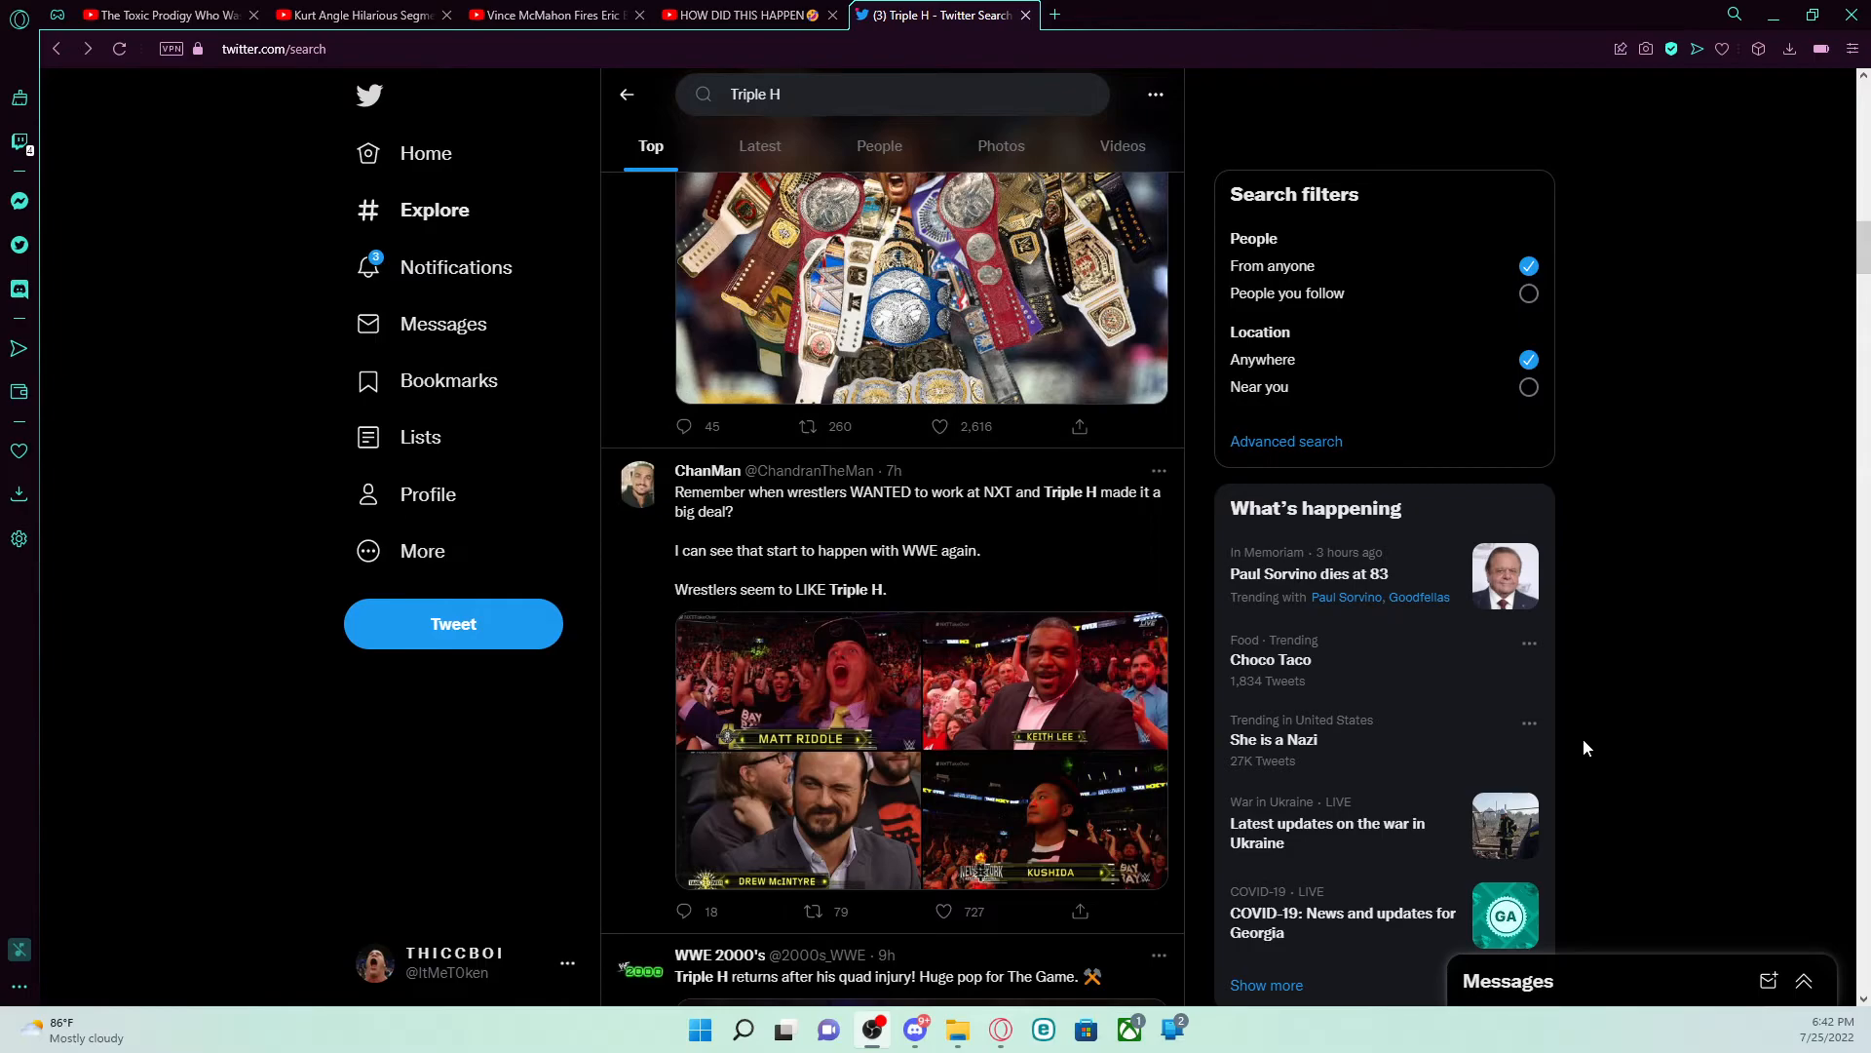
mouse_move(918, 630)
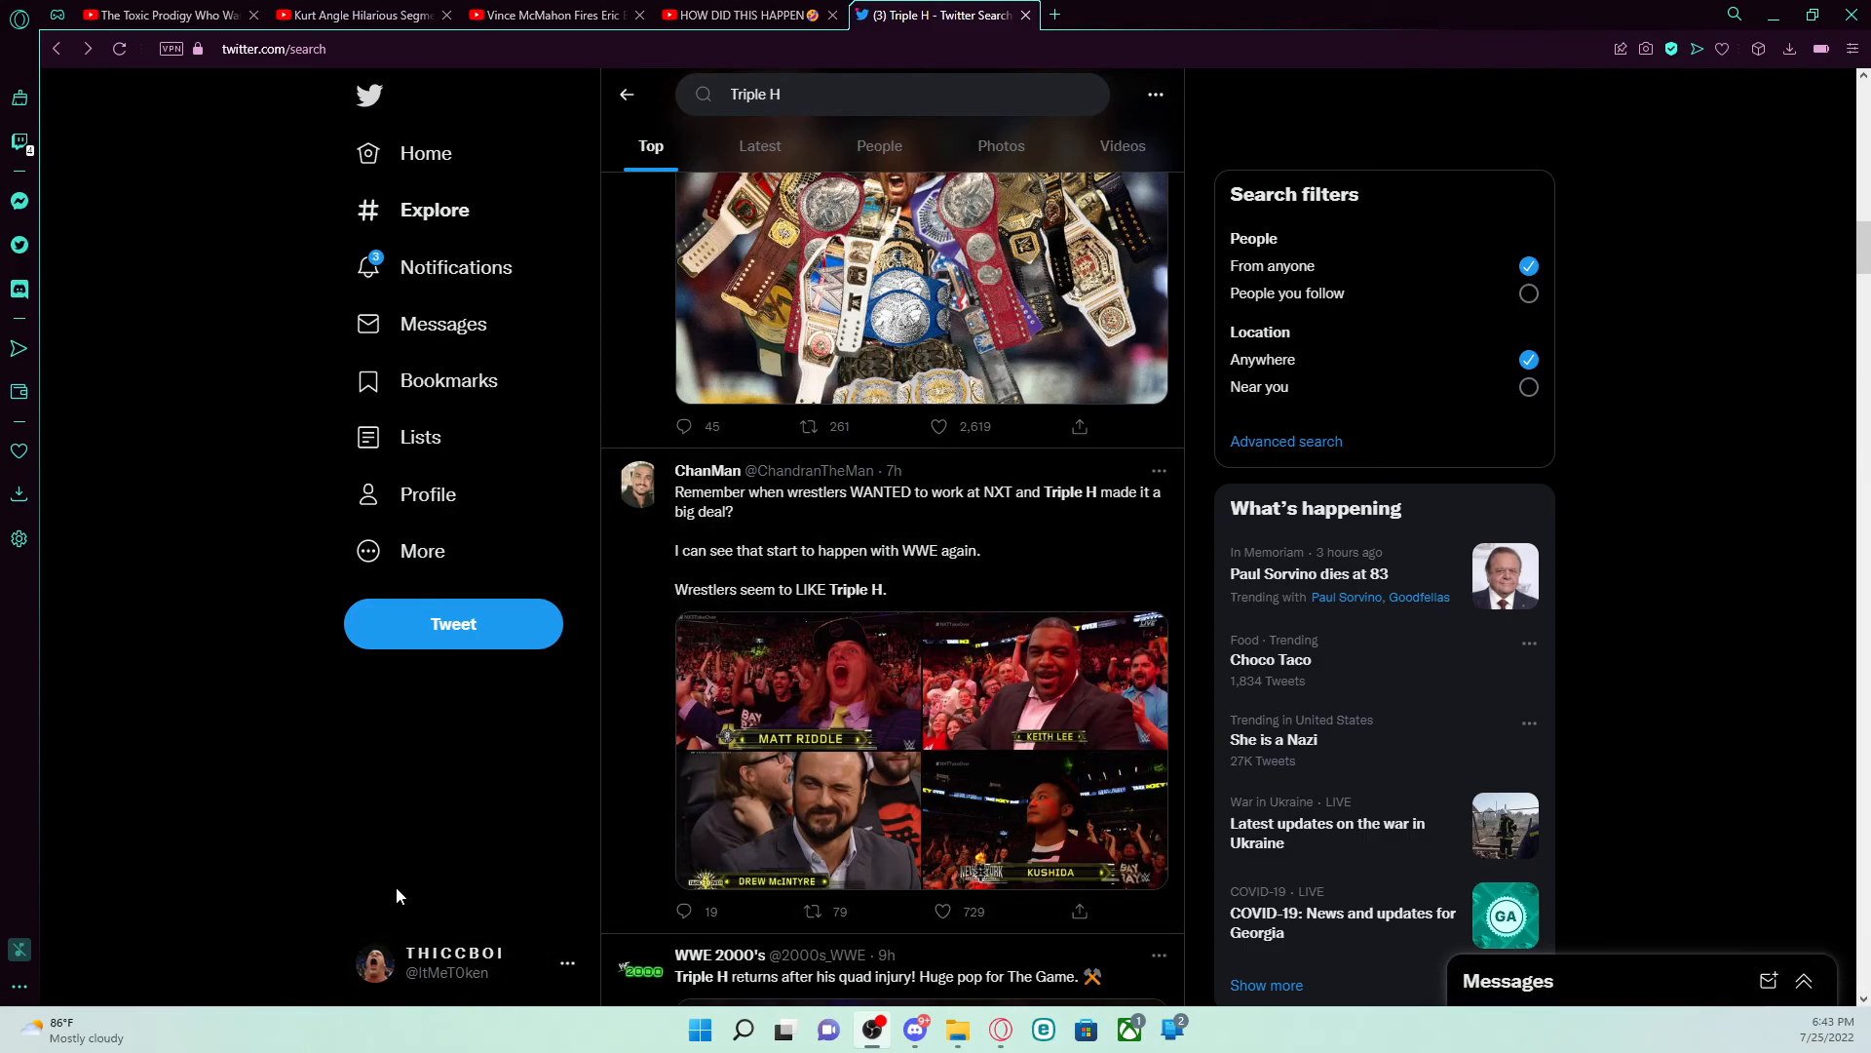
mouse_move(211, 709)
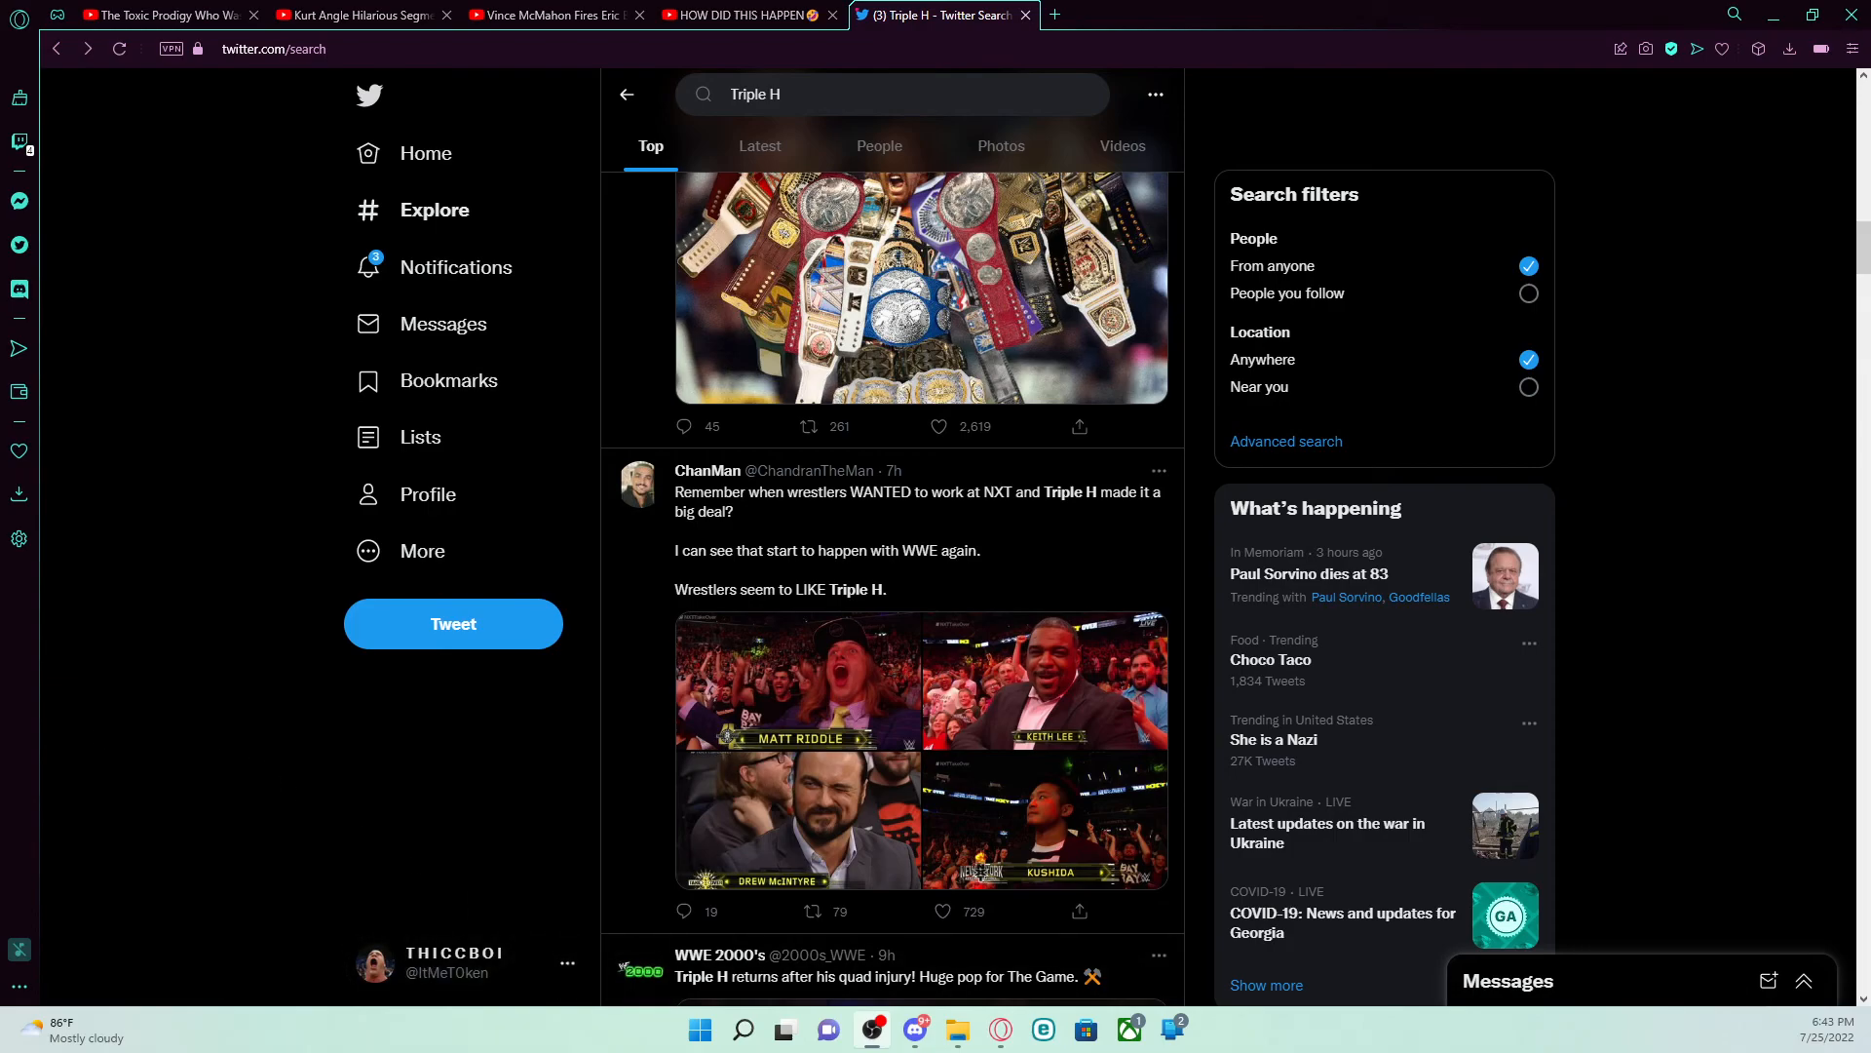
mouse_move(436, 932)
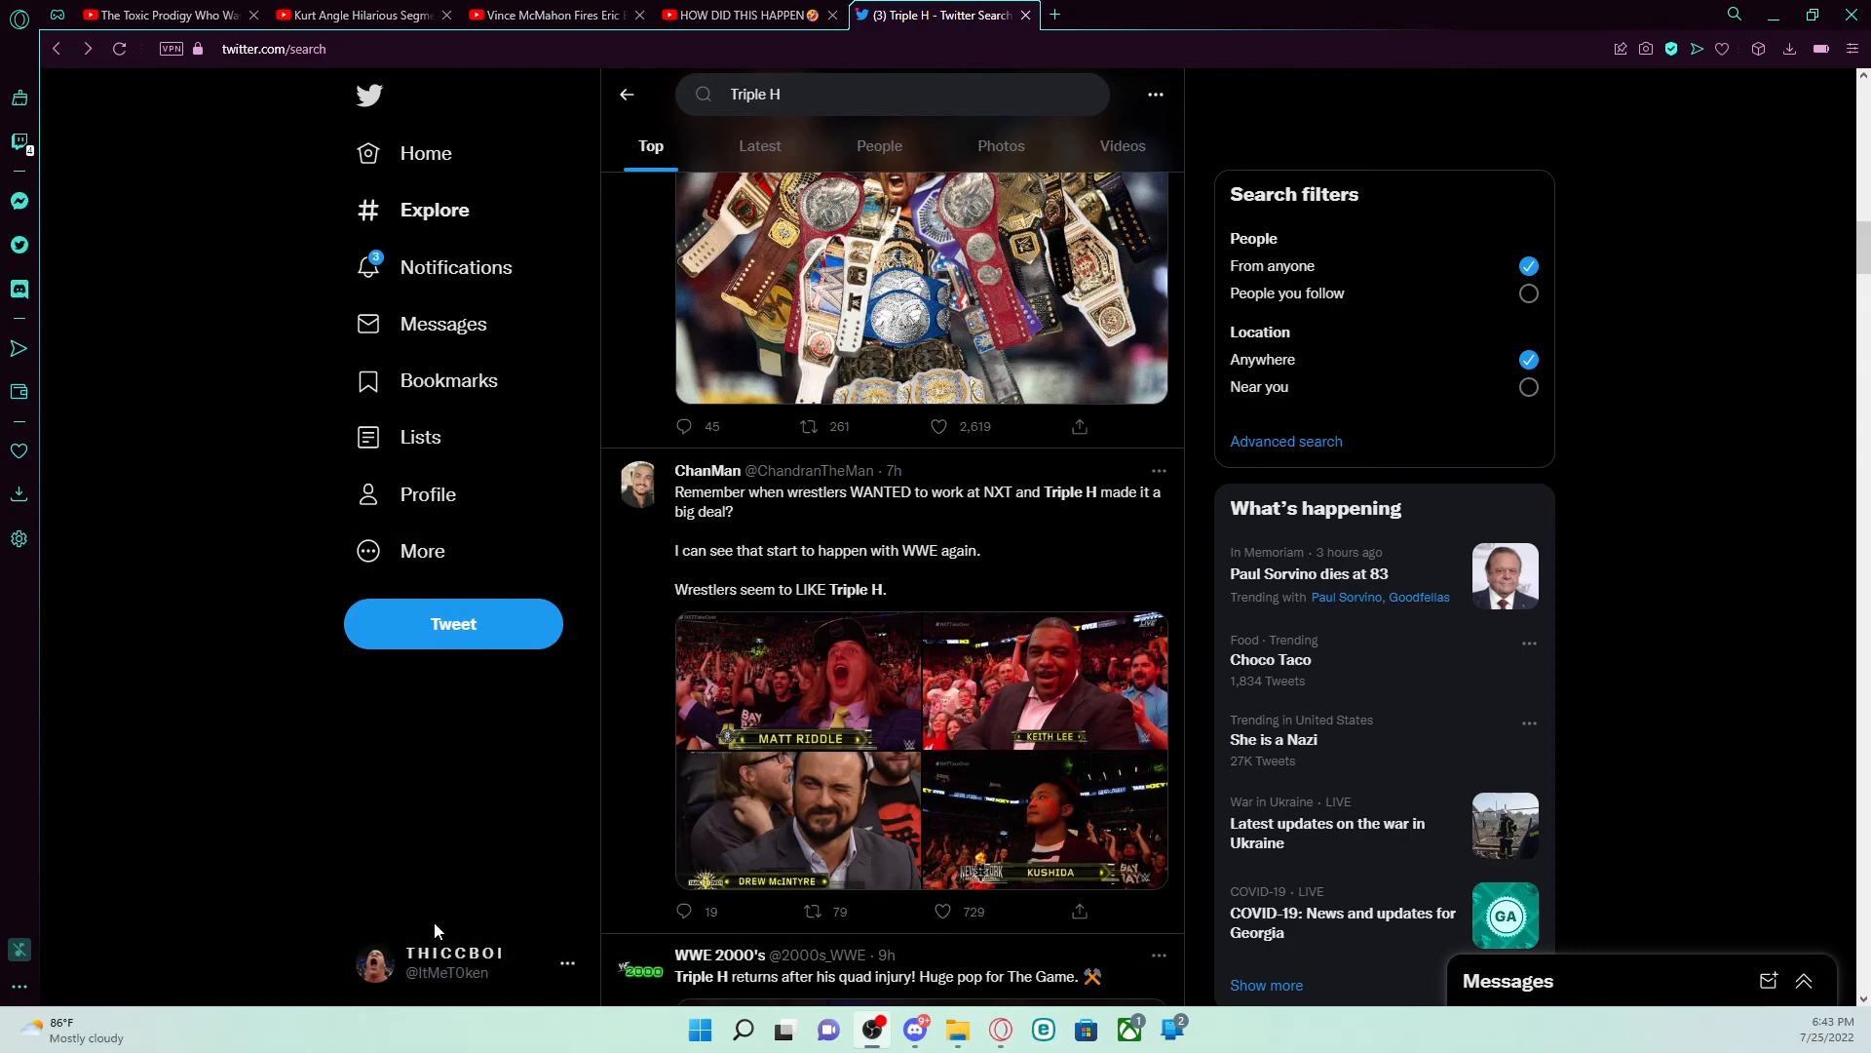
mouse_move(242, 748)
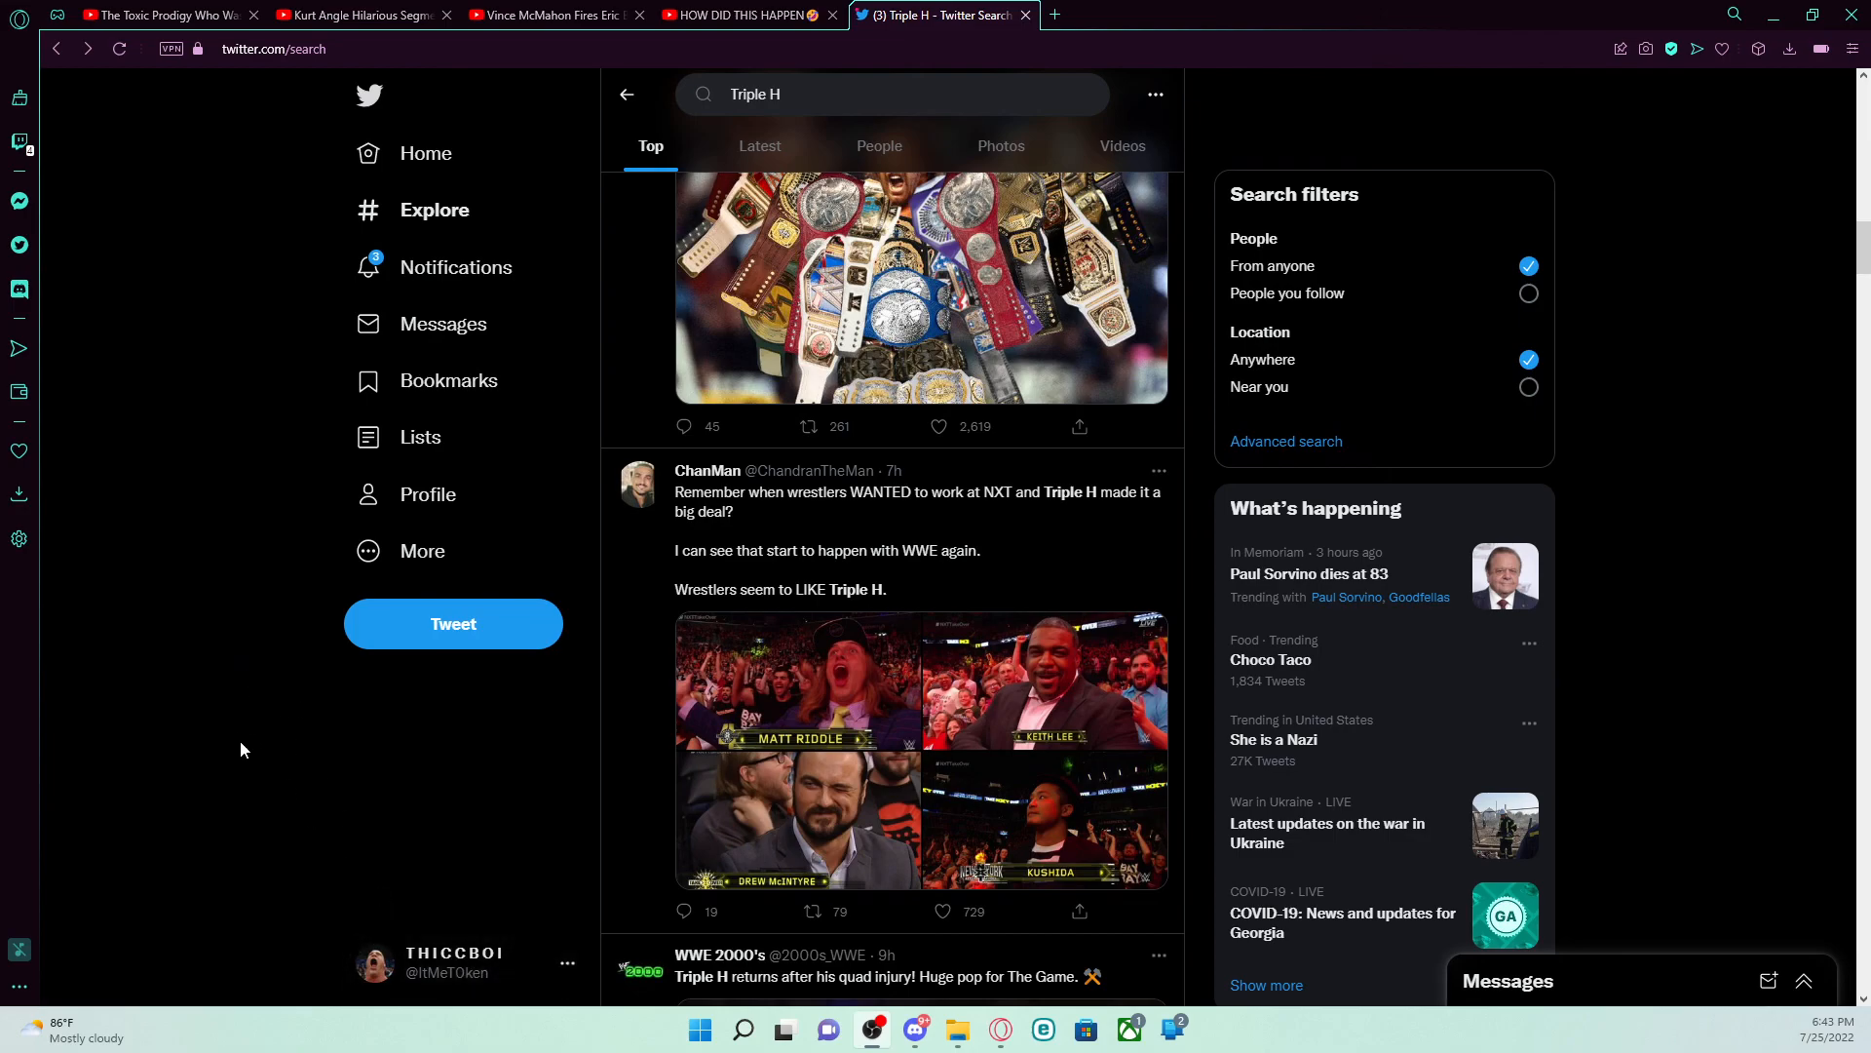
left_click(941, 910)
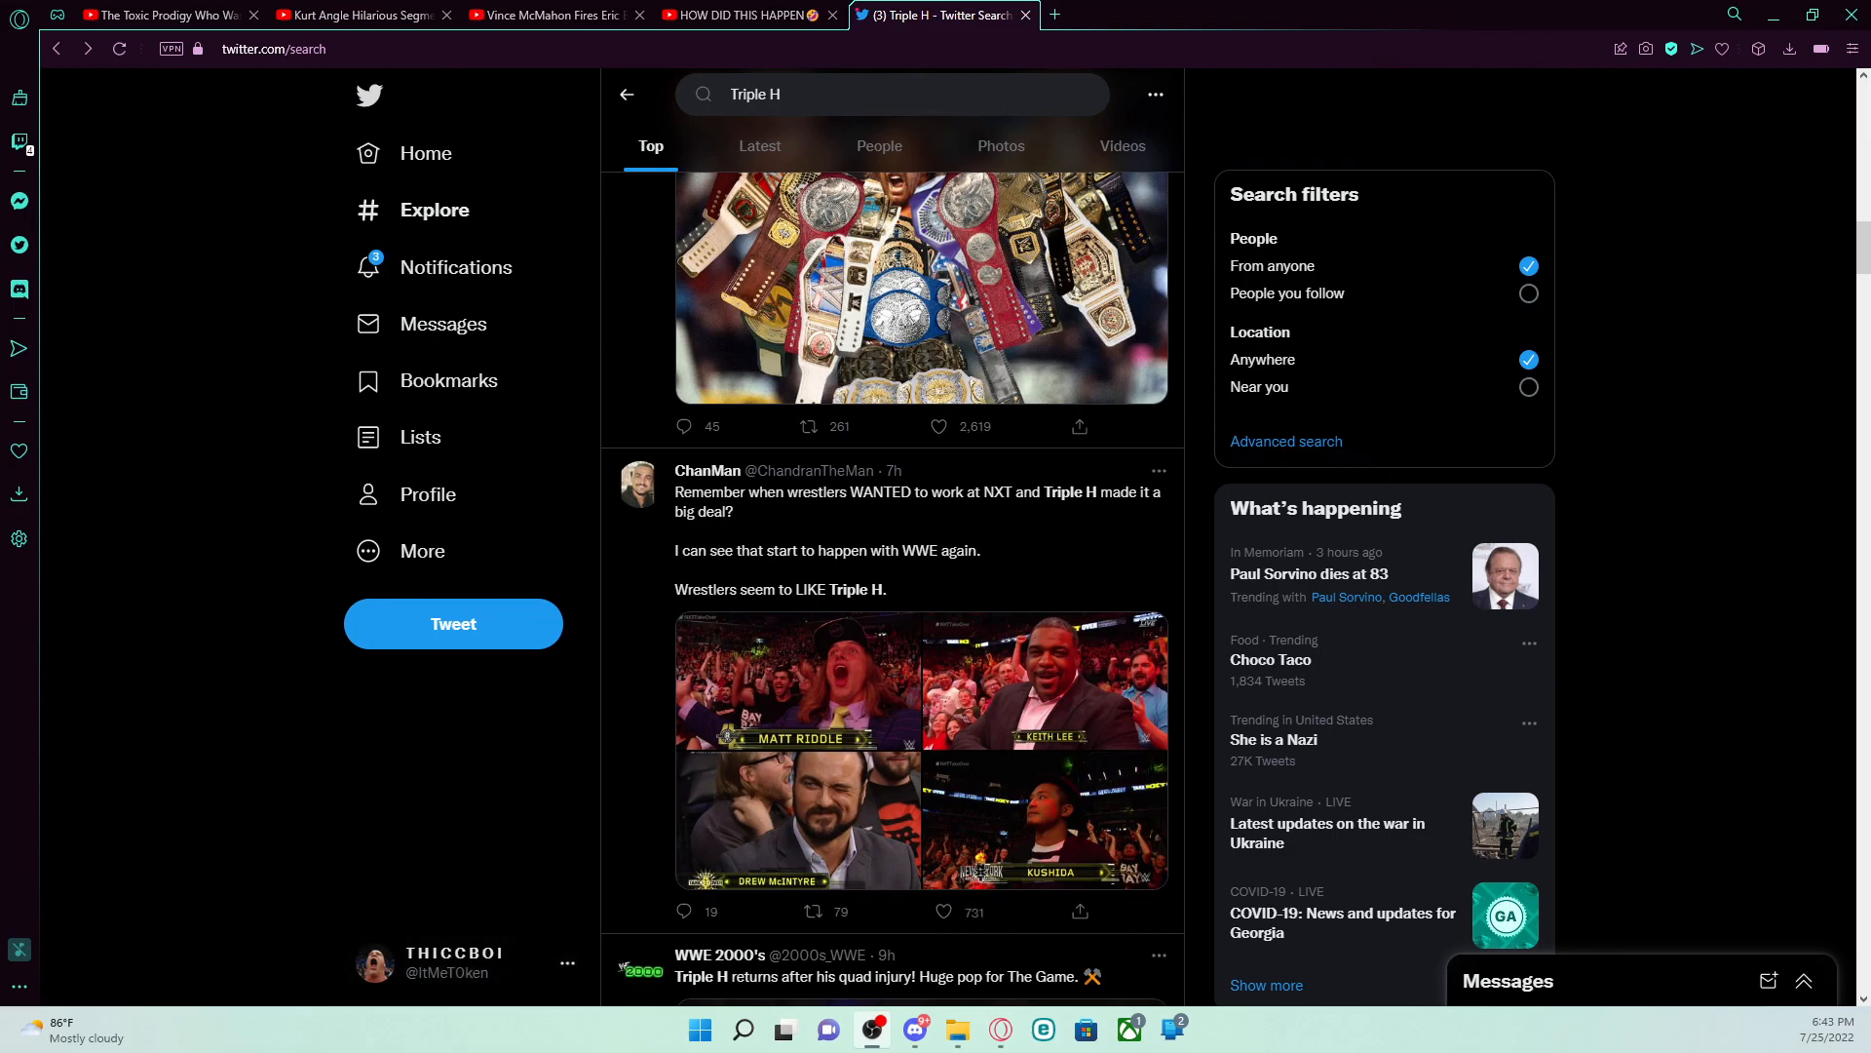